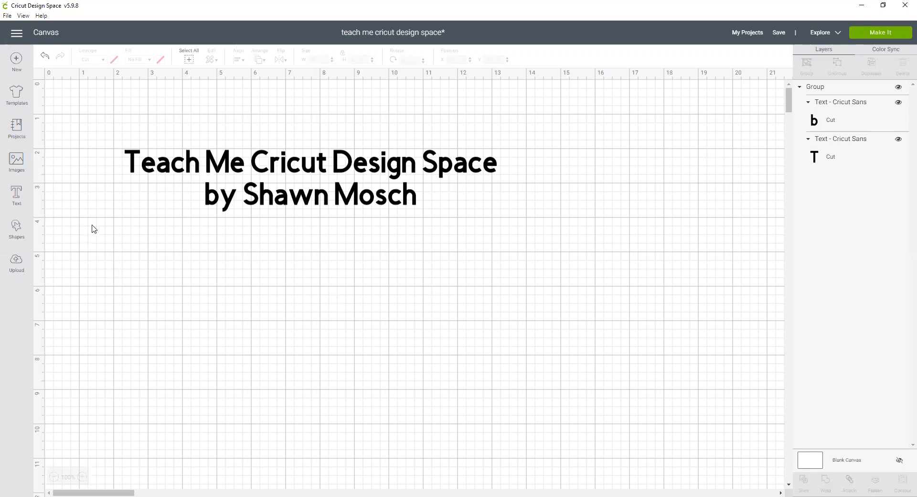
mouse_move(152, 157)
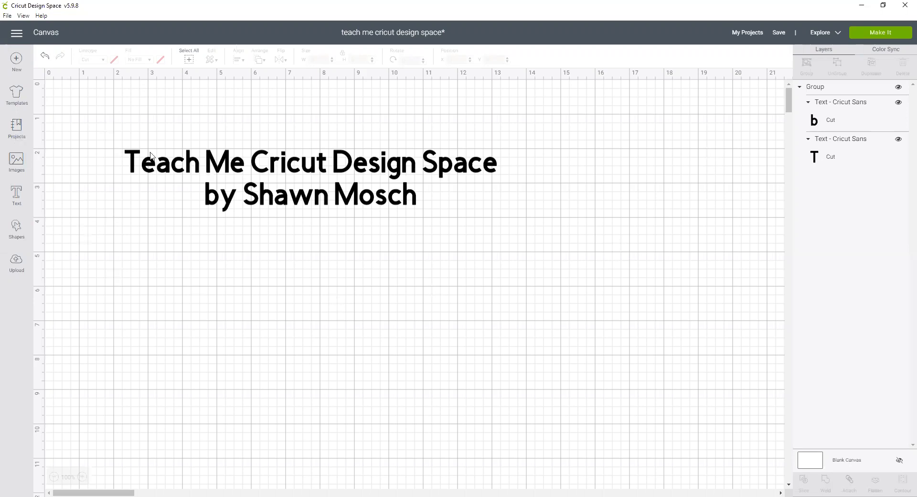
Search Projects for 'monogram' and start customizing the Monogram Sweatshirt project
left_click(16, 128)
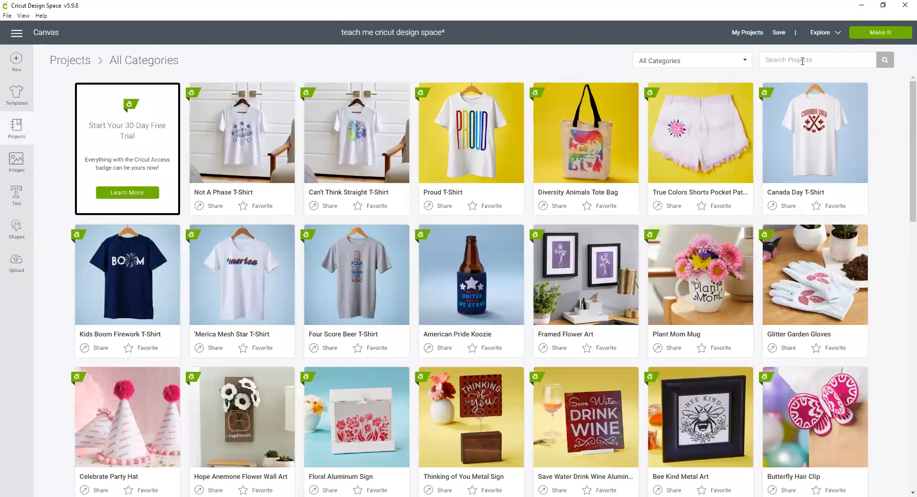
type("monogram")
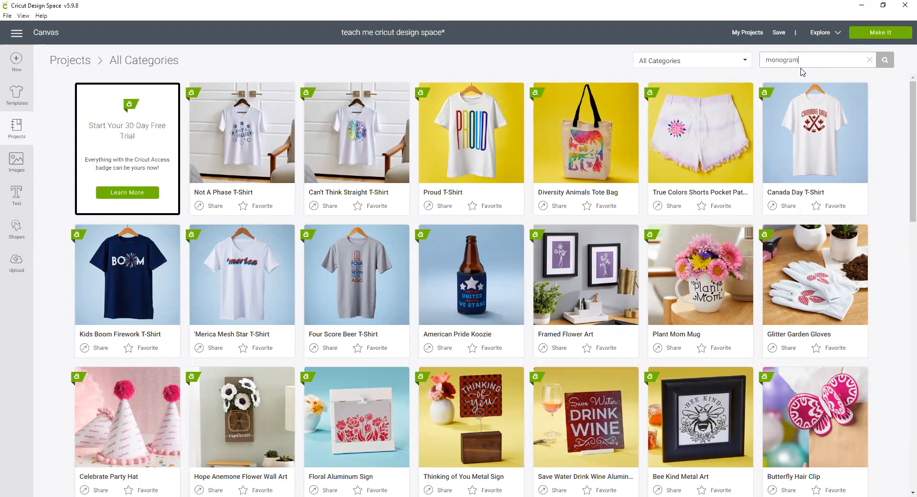
left_click(885, 59)
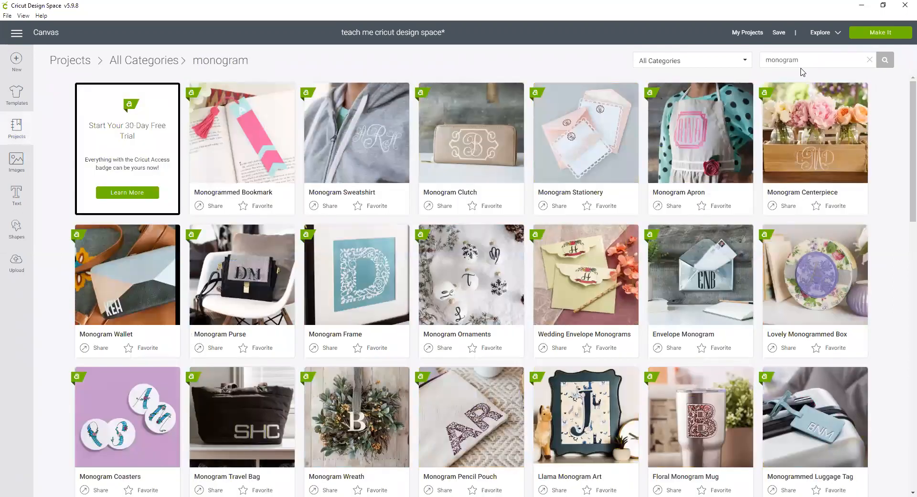
mouse_move(385, 173)
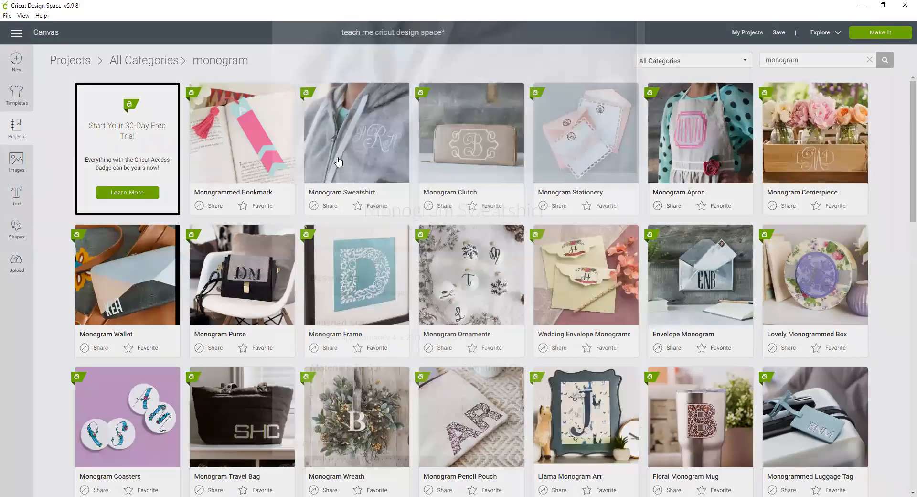
left_click(355, 131)
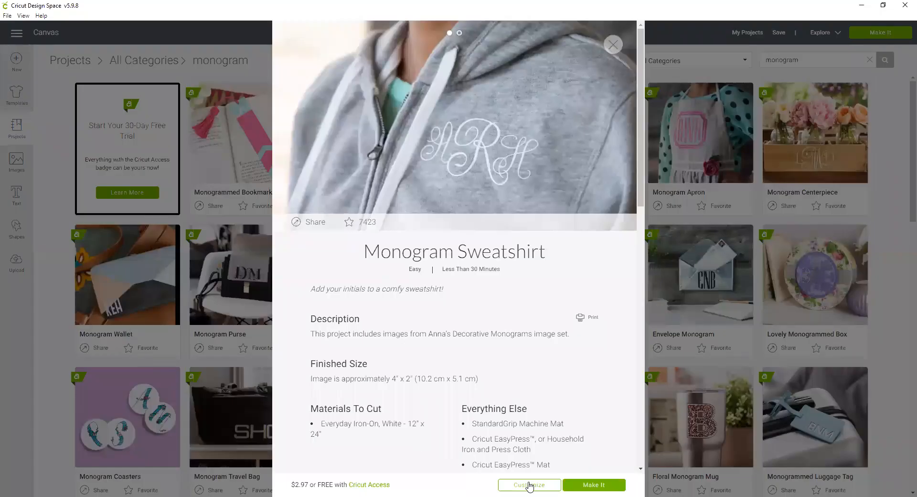
left_click(529, 484)
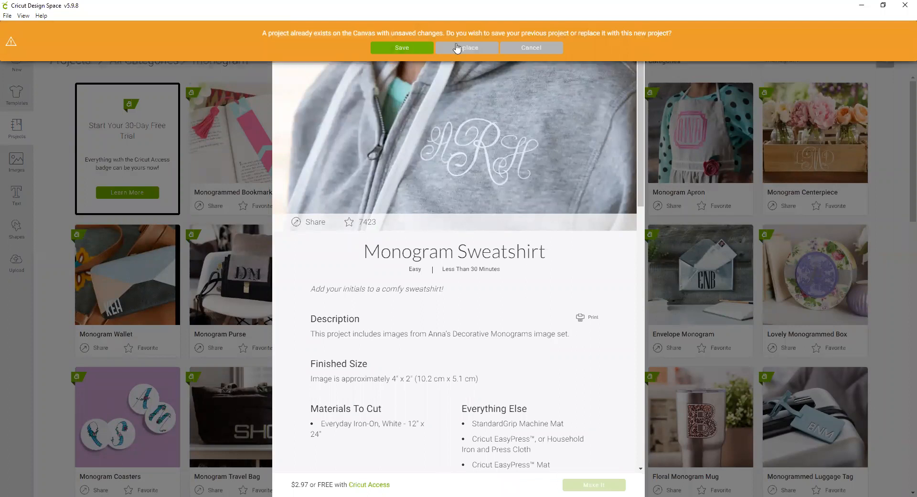
Replace the canvas with the Monogram Sweatshirt project and select its A R H monogram
left_click(466, 47)
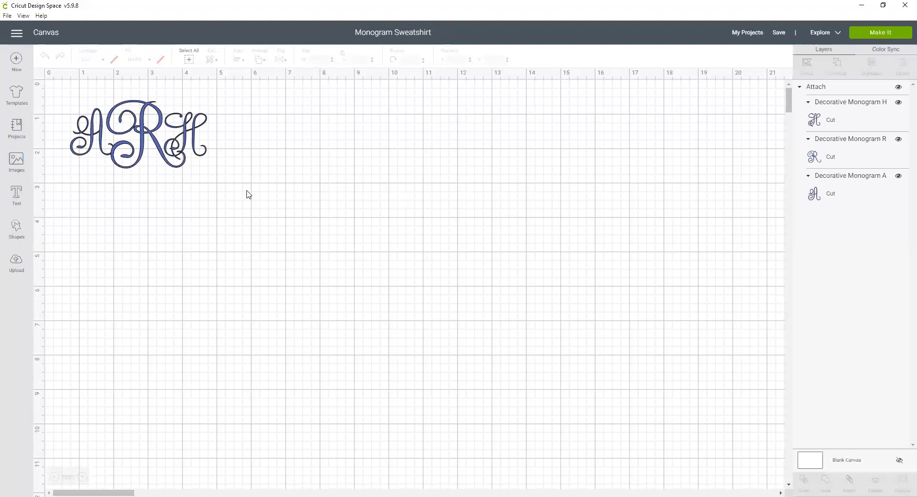
mouse_move(150, 183)
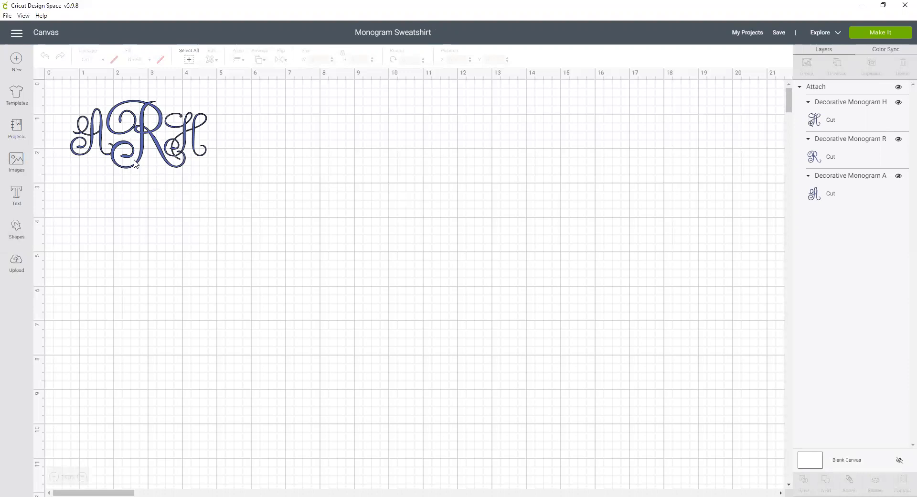
left_click(138, 133)
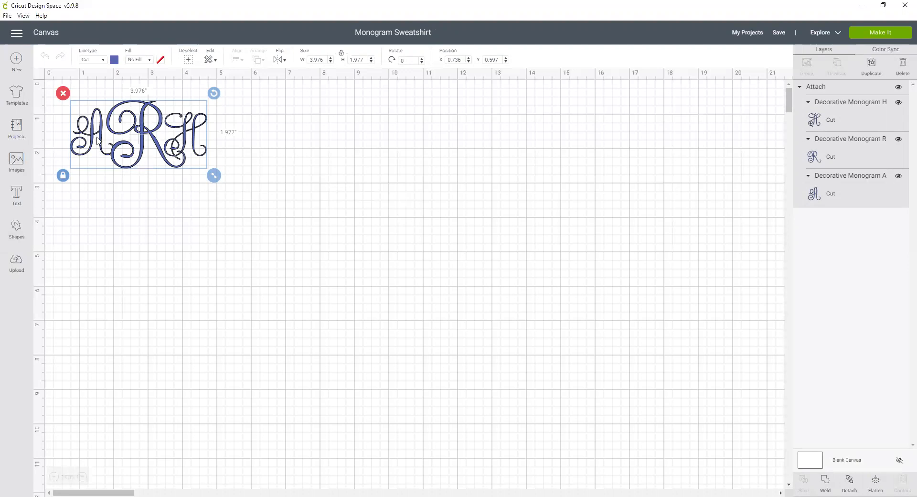
mouse_move(244, 149)
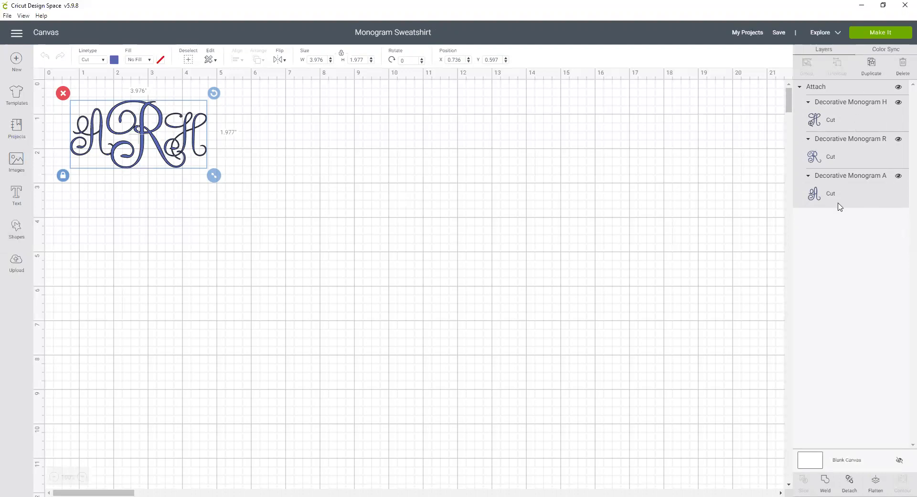
mouse_move(812, 88)
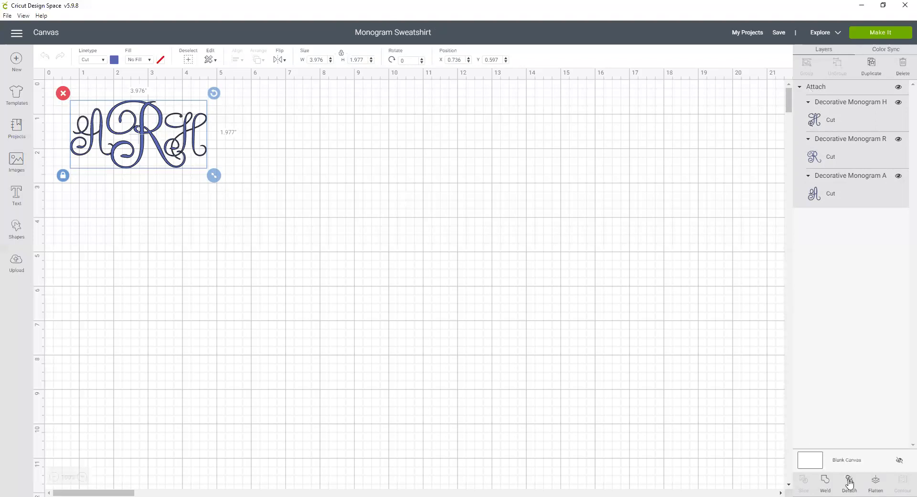
Detach the A R H monogram into separate letter layers and select the R alone
left_click(848, 480)
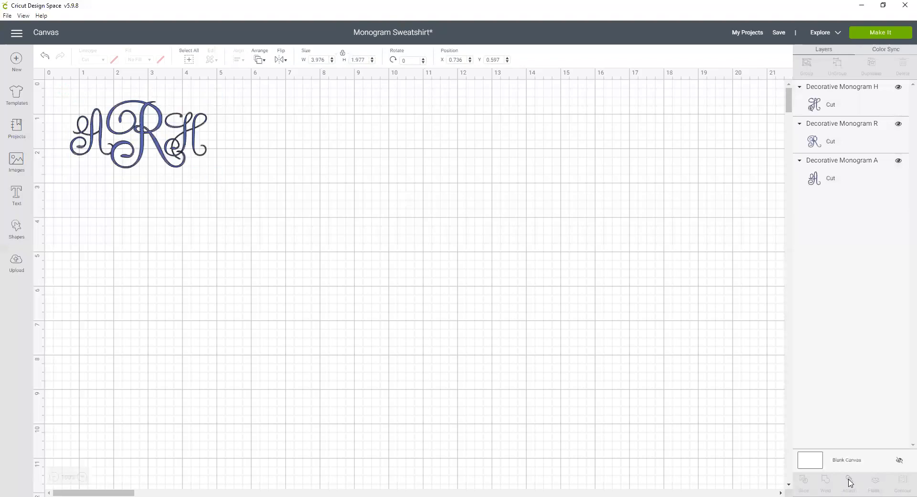
mouse_move(66, 152)
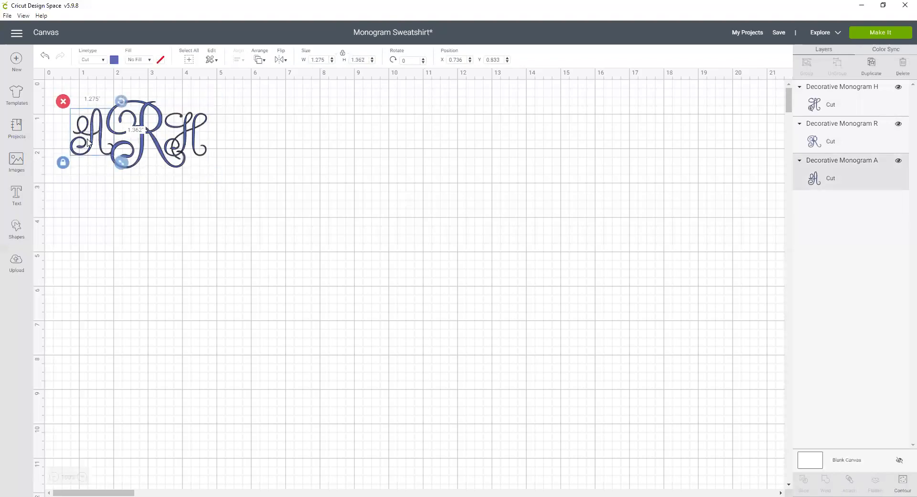
left_click_drag(121, 163, 192, 175)
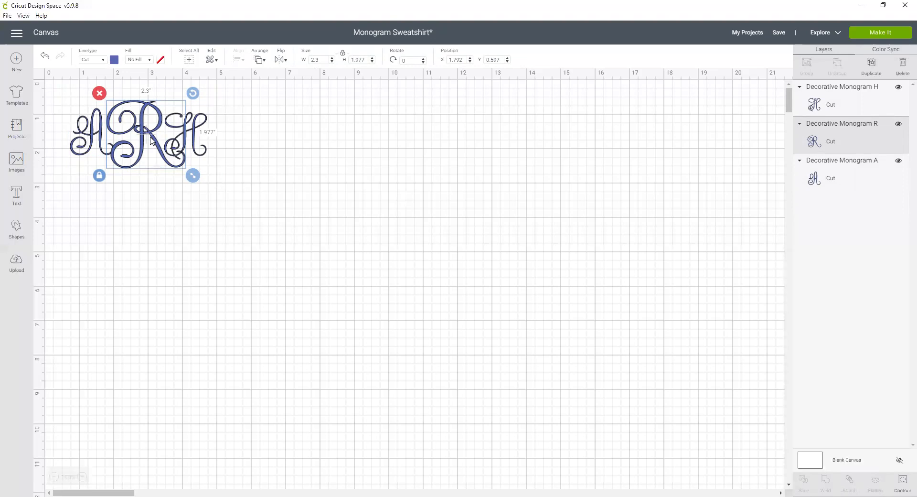
mouse_move(5, 214)
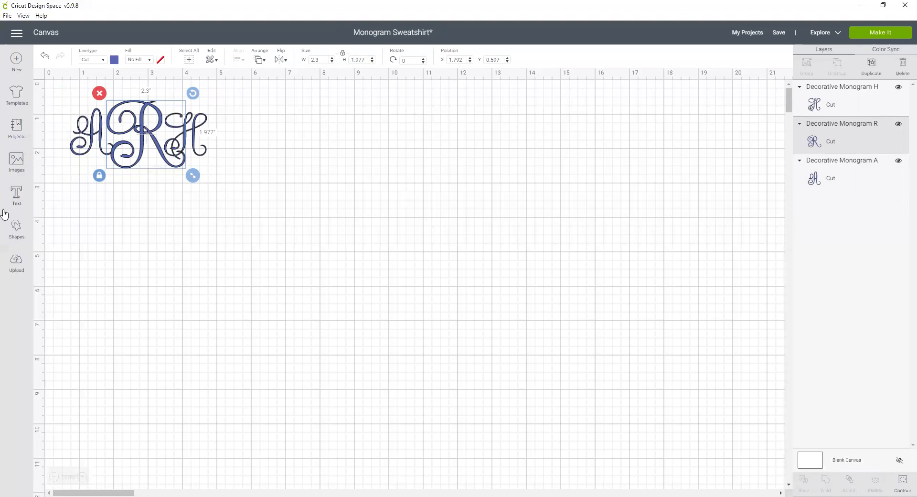
mouse_move(453, 235)
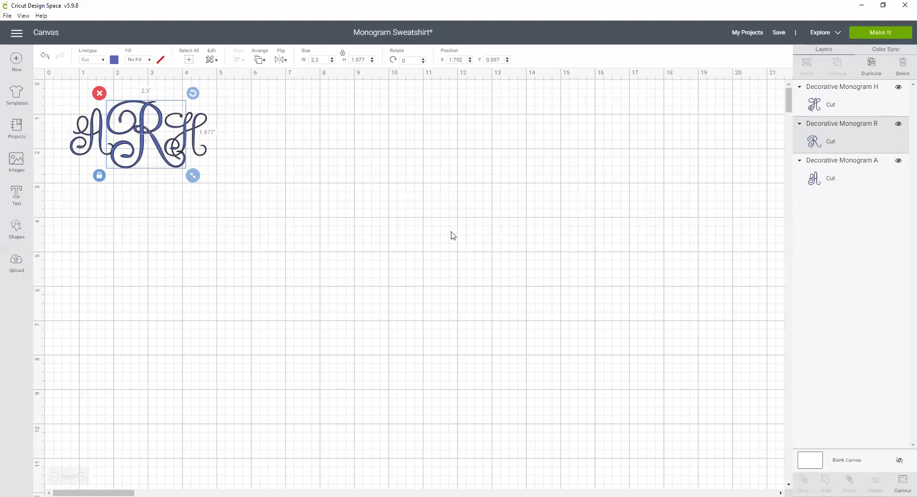
mouse_move(850, 139)
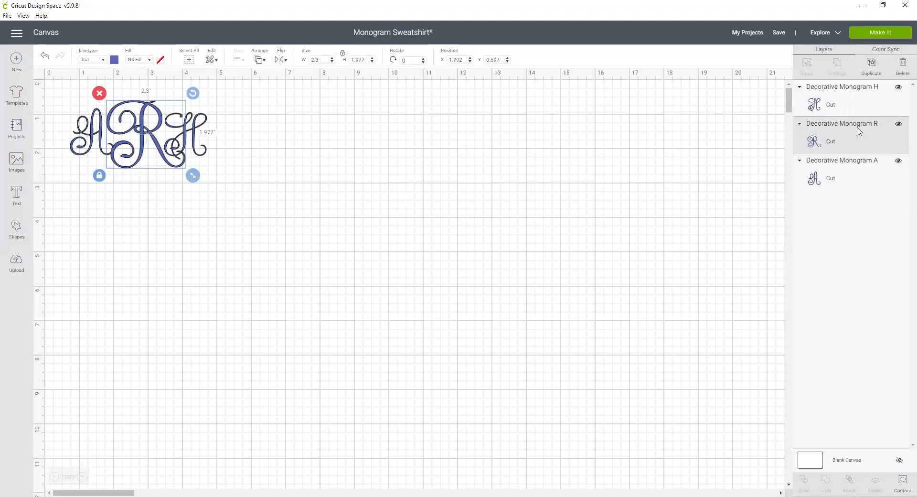
mouse_move(835, 157)
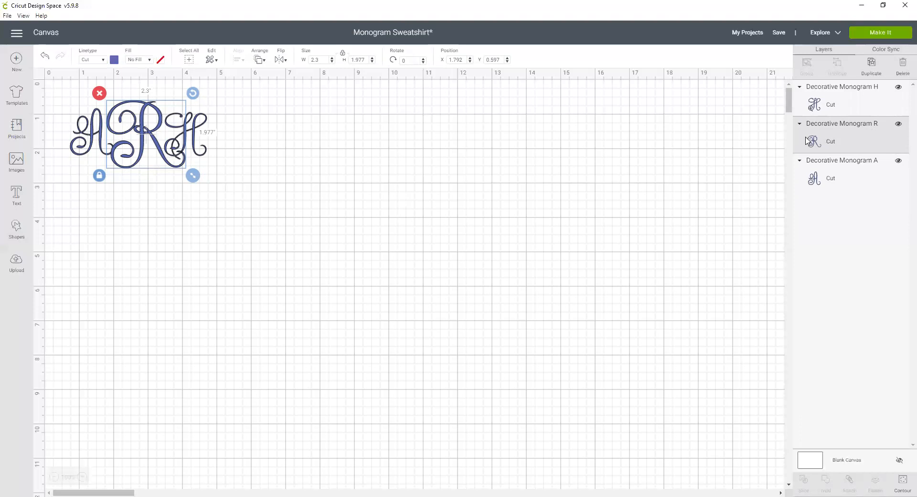
mouse_move(853, 135)
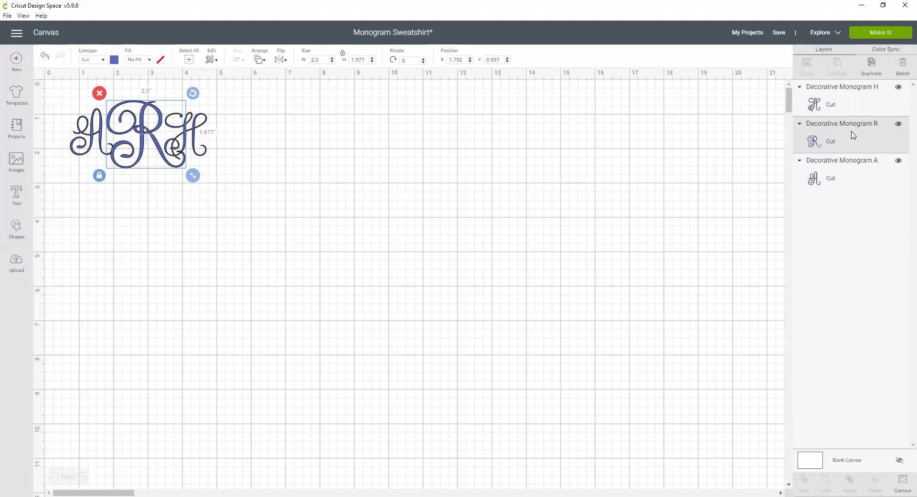
From the R letter's image set, browse and pick the decorative script S monogram image
right_click(850, 135)
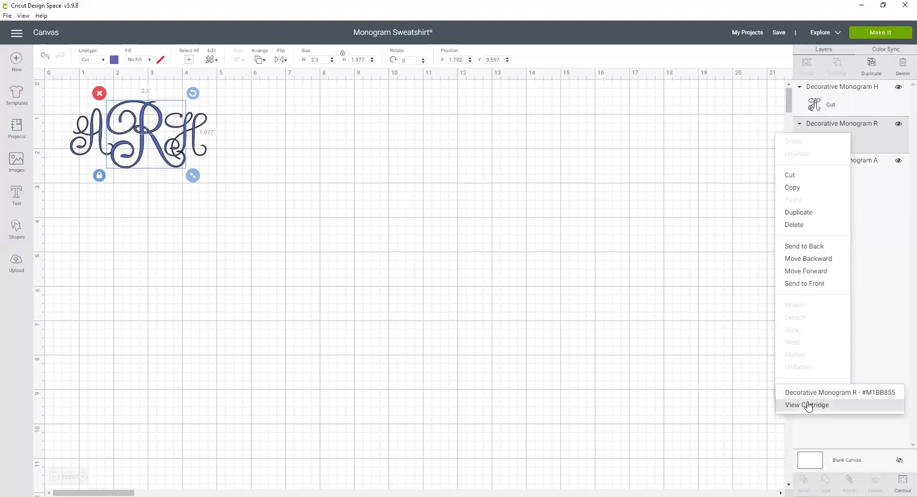
mouse_move(801, 409)
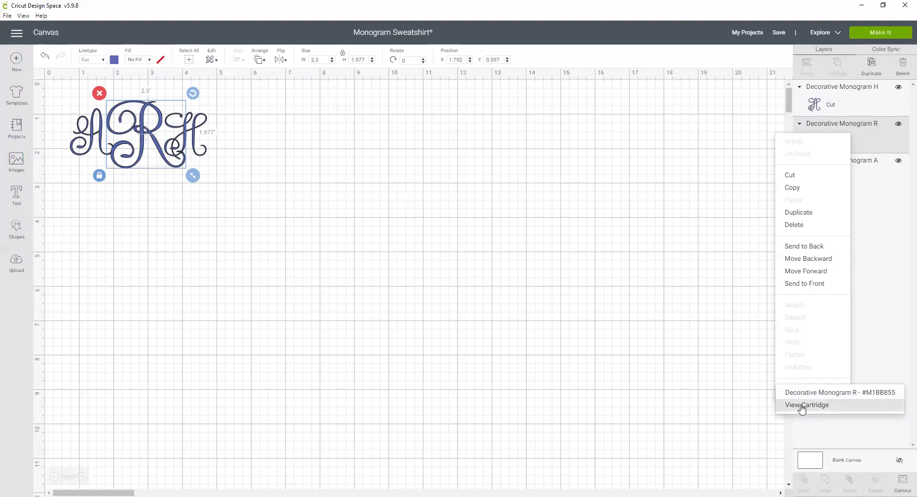
left_click(806, 404)
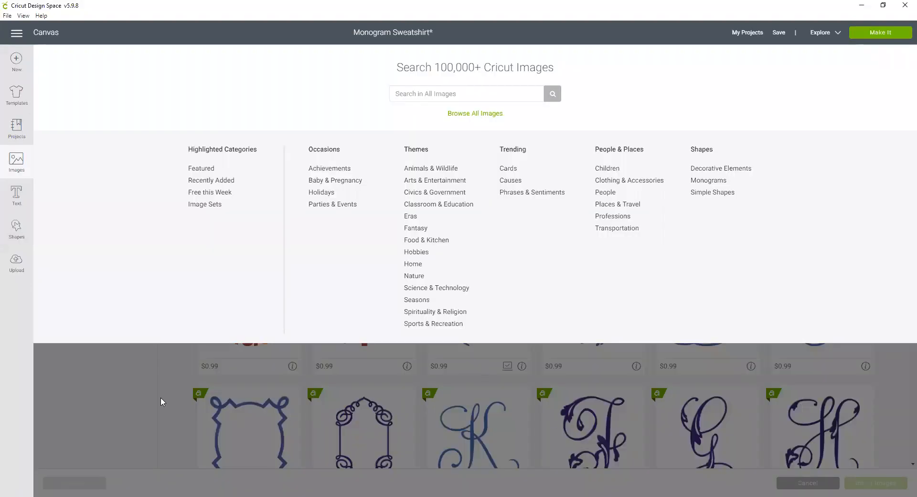
left_click(474, 114)
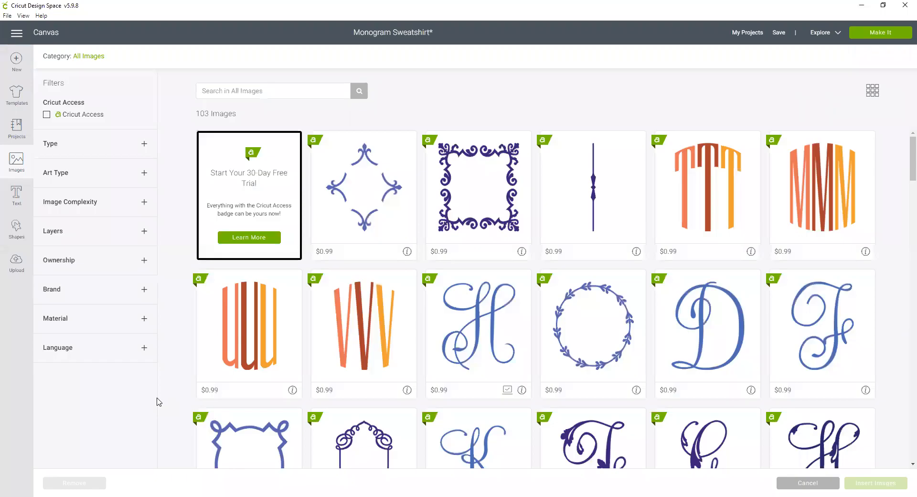
scroll("down", 3)
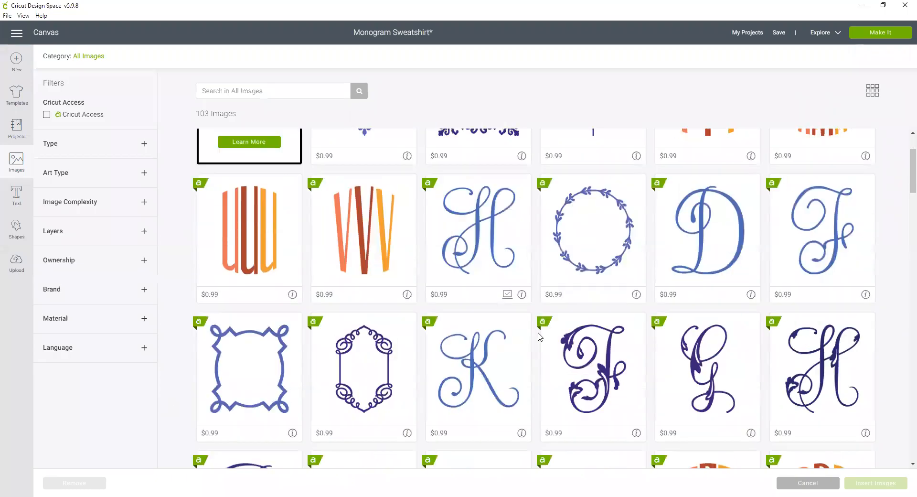
scroll("down", 3)
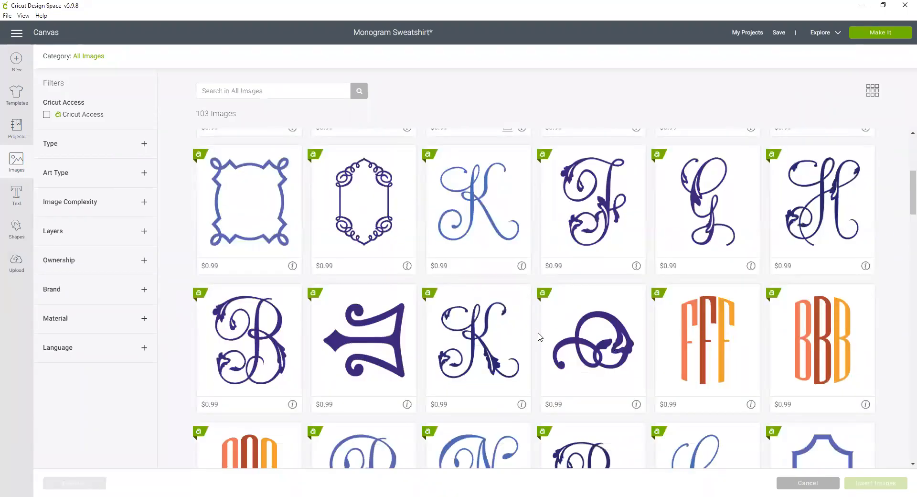
scroll("down", 3)
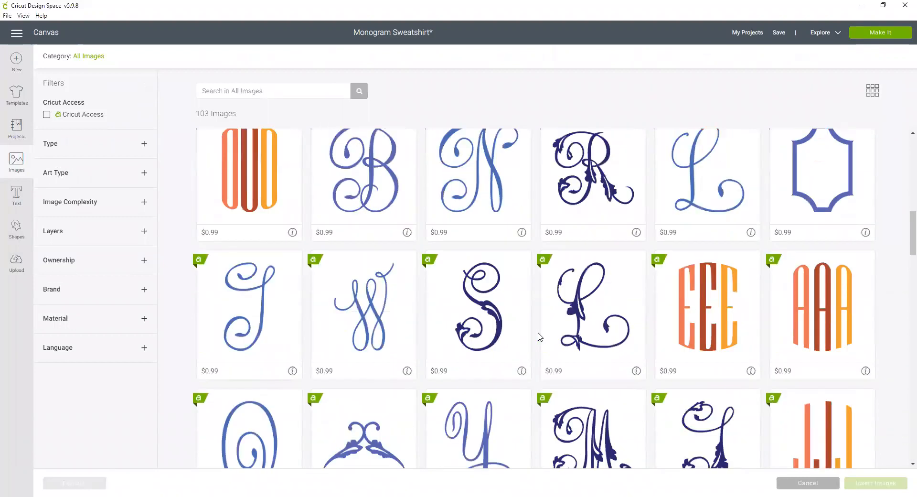
scroll("down", 3)
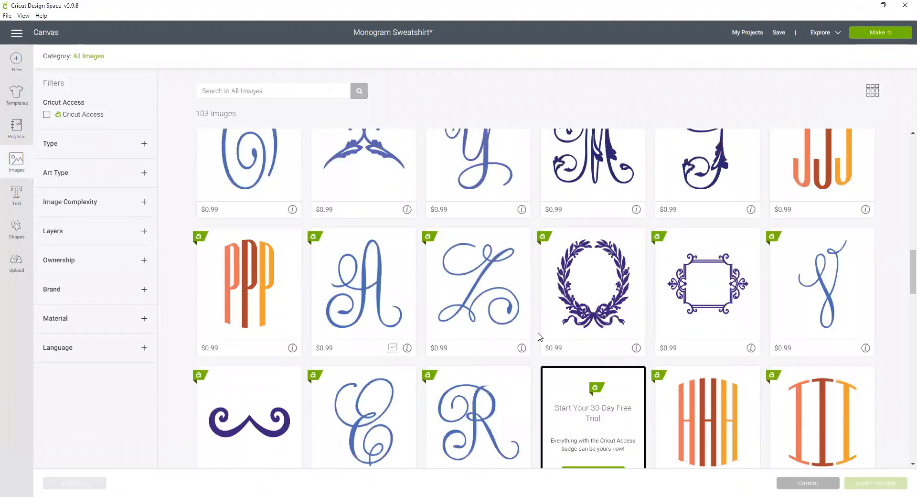
scroll("down", 3)
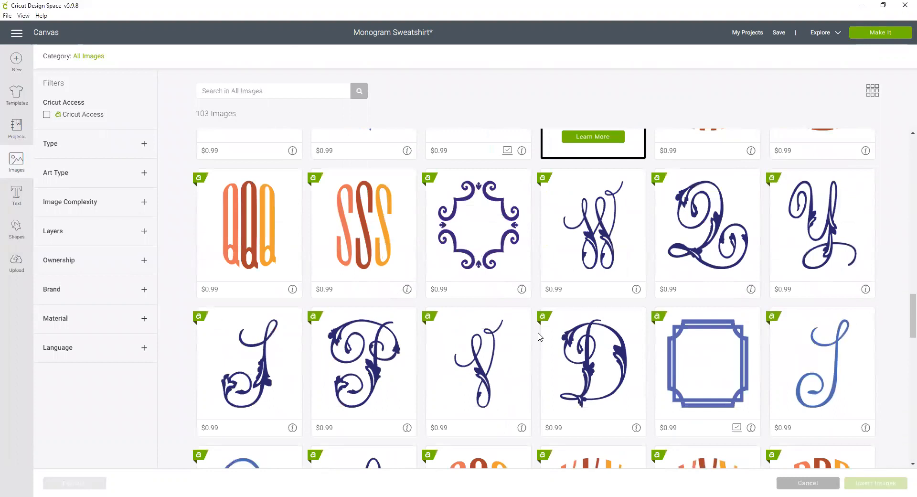
scroll("down", 3)
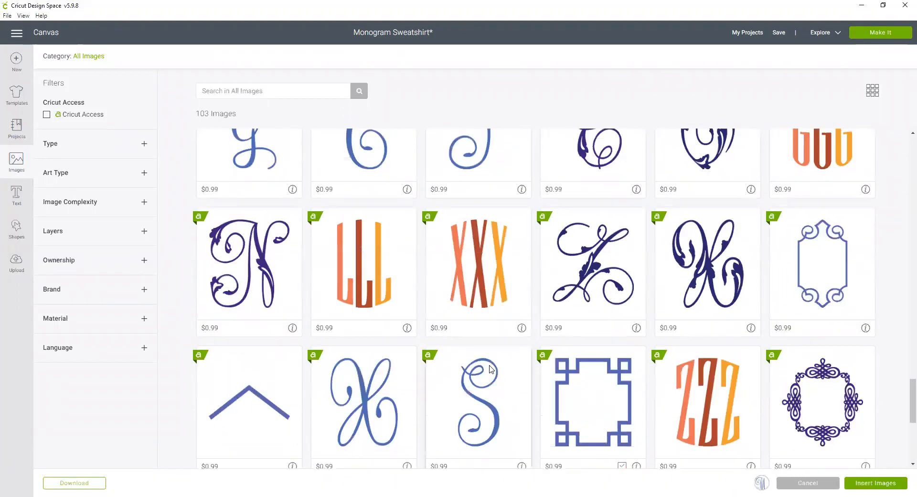
left_click(477, 404)
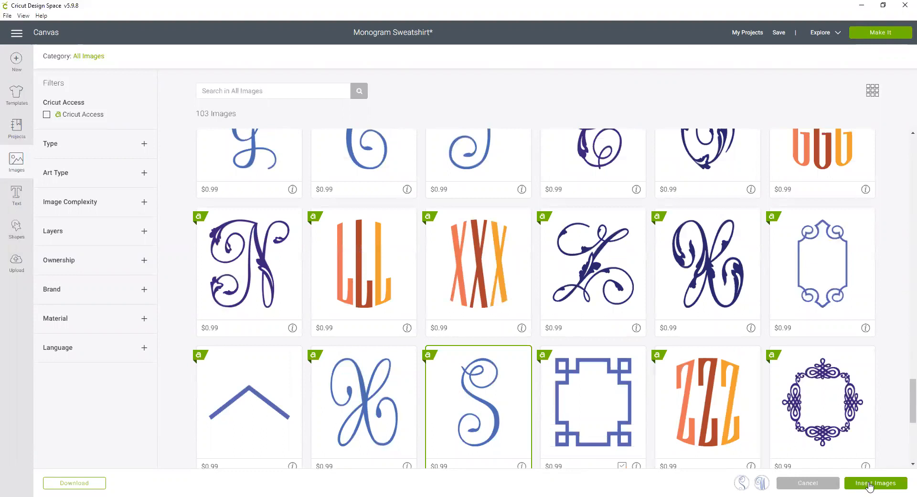
Insert the S and M monograms, shrink the S to half size and place it left of the M
left_click(876, 483)
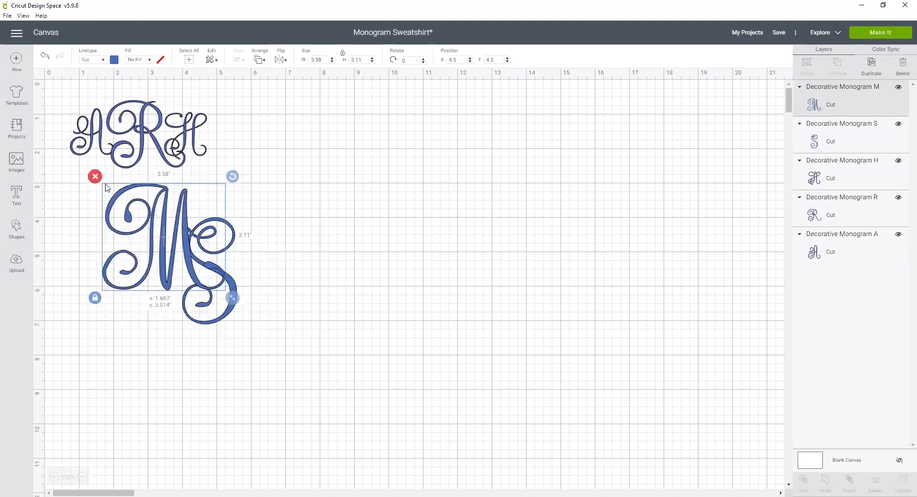
left_click_drag(233, 297, 193, 263)
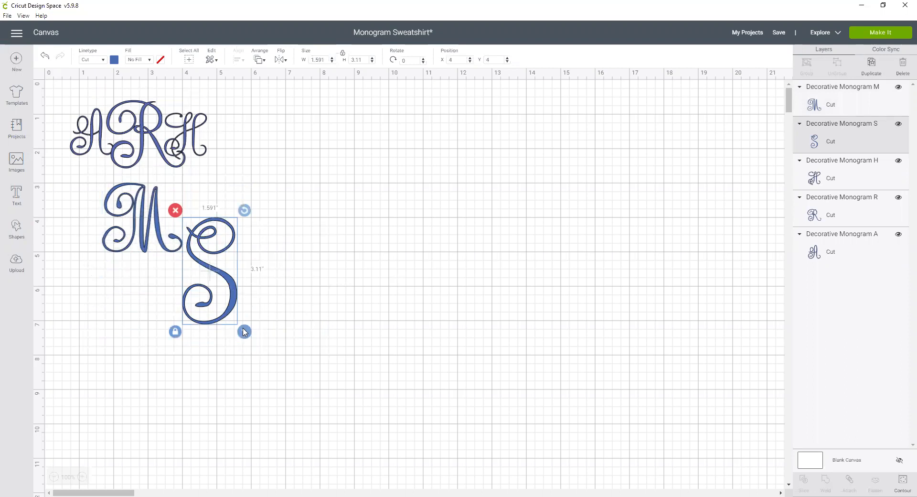
left_click_drag(244, 331, 217, 279)
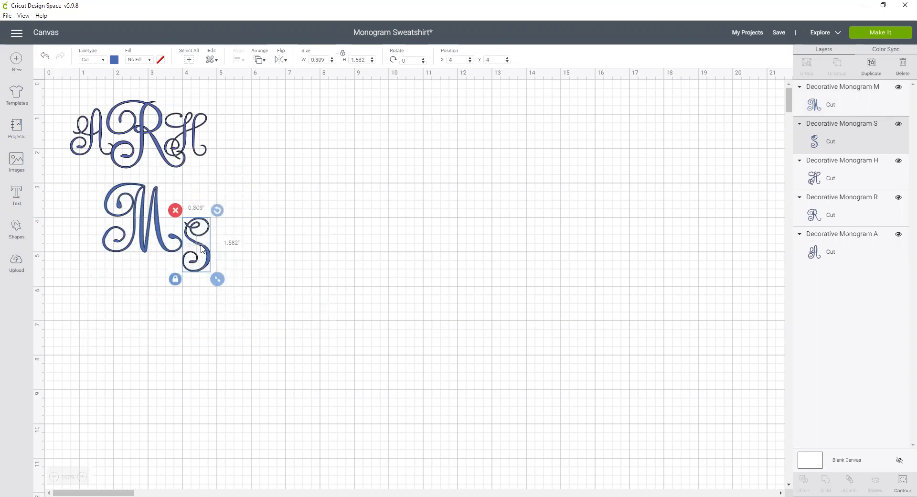
left_click_drag(197, 243, 89, 210)
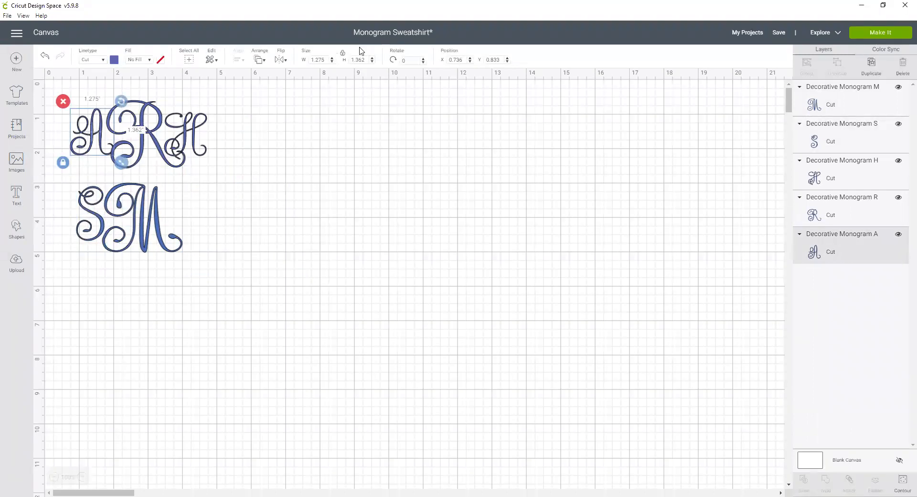
left_click(358, 59)
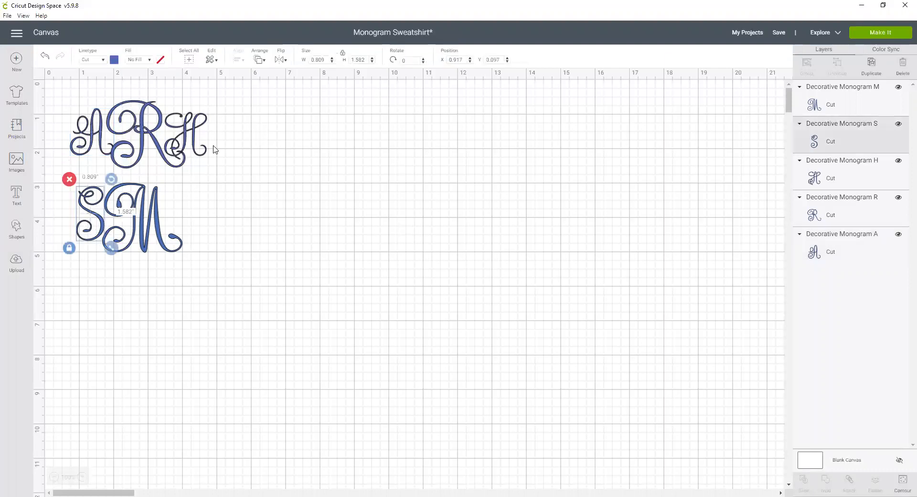
left_click(358, 59)
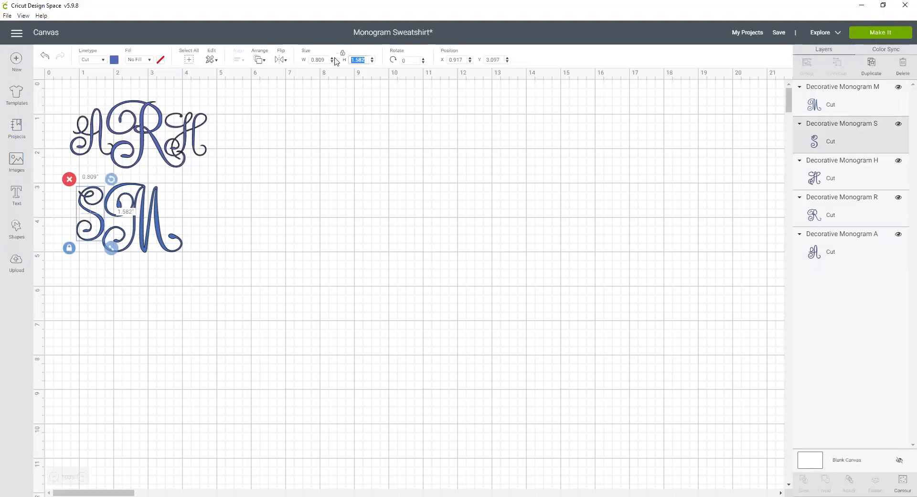
left_click(168, 267)
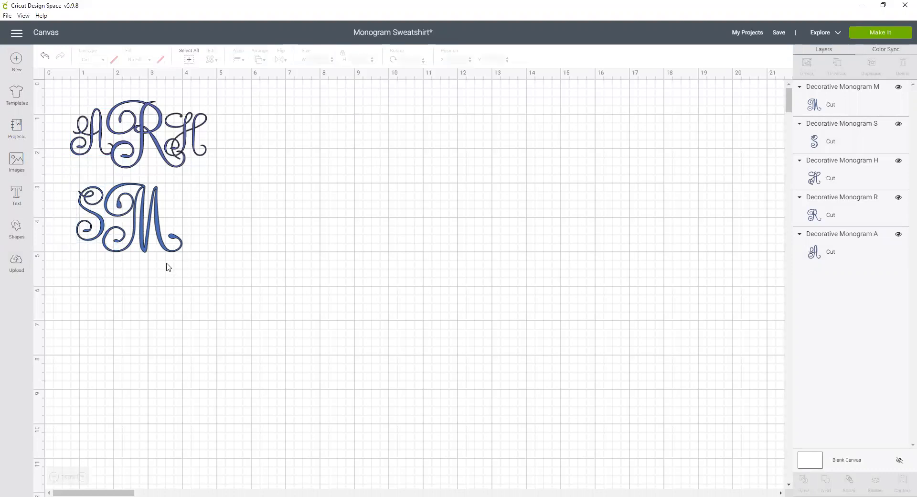
left_click(138, 133)
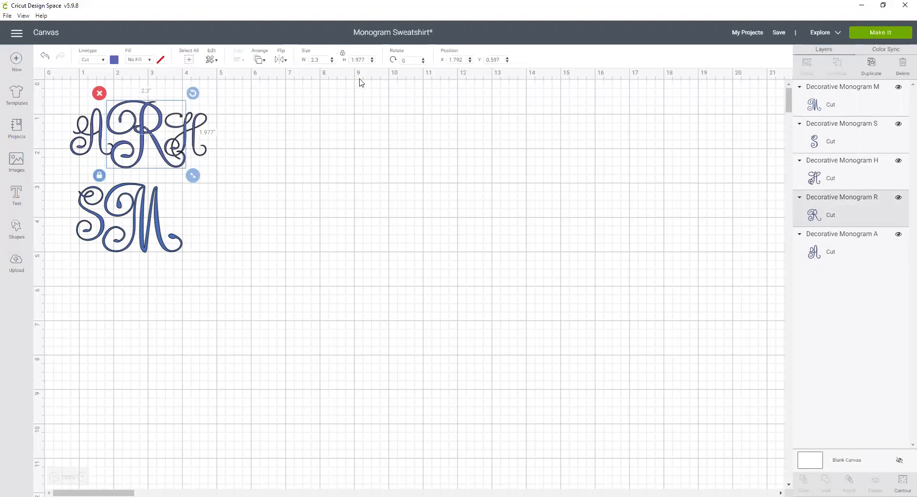
left_click(358, 59)
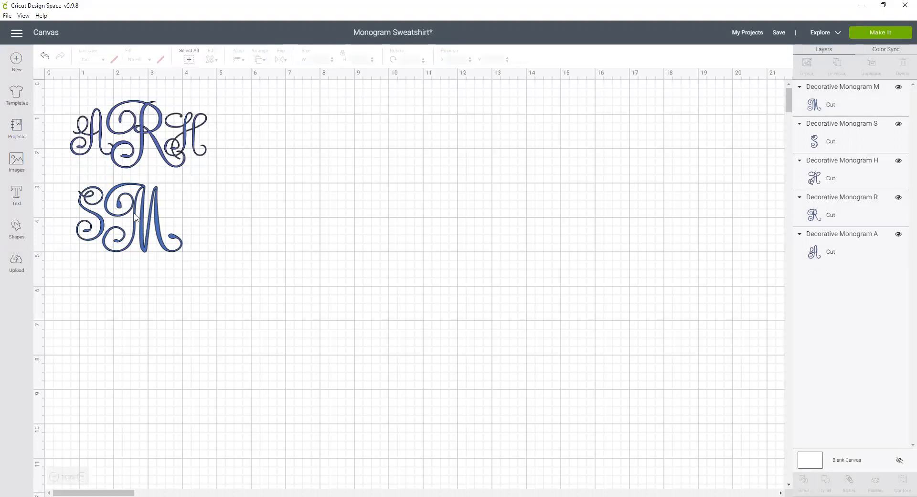
left_click(135, 217)
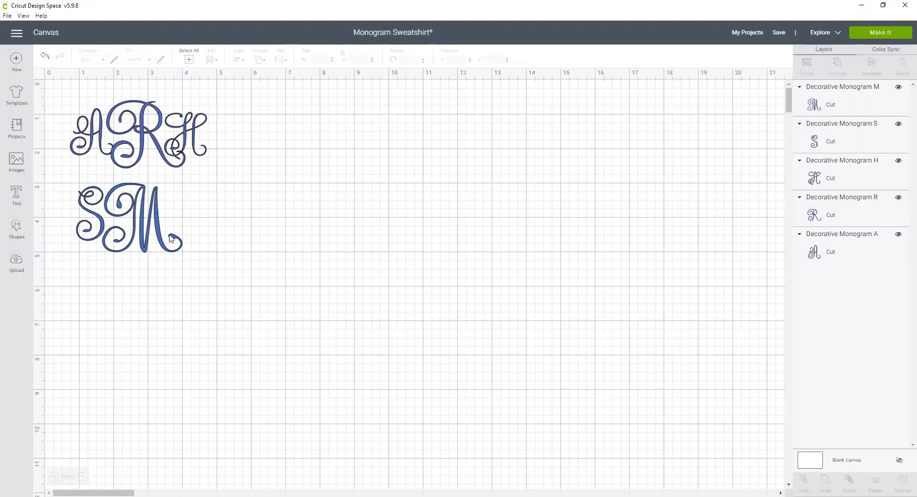
Duplicate the M monogram and set a smaller copy right of the first M
right_click(129, 219)
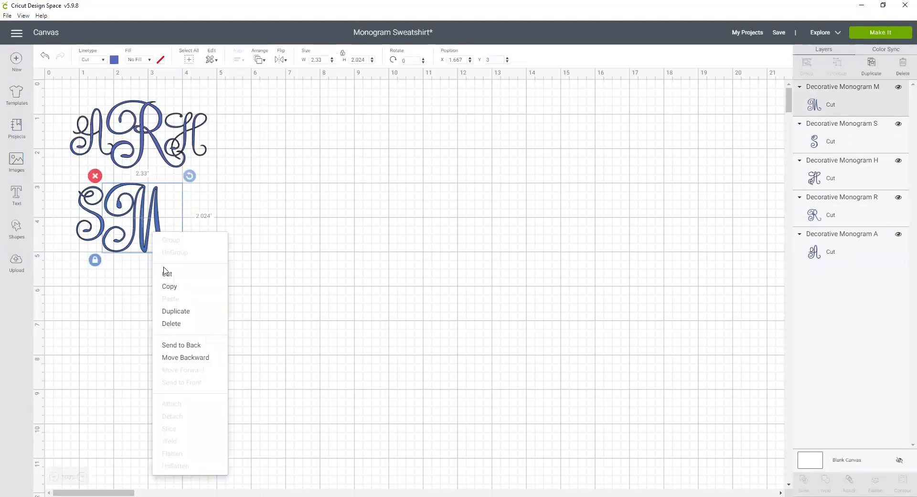
left_click(176, 311)
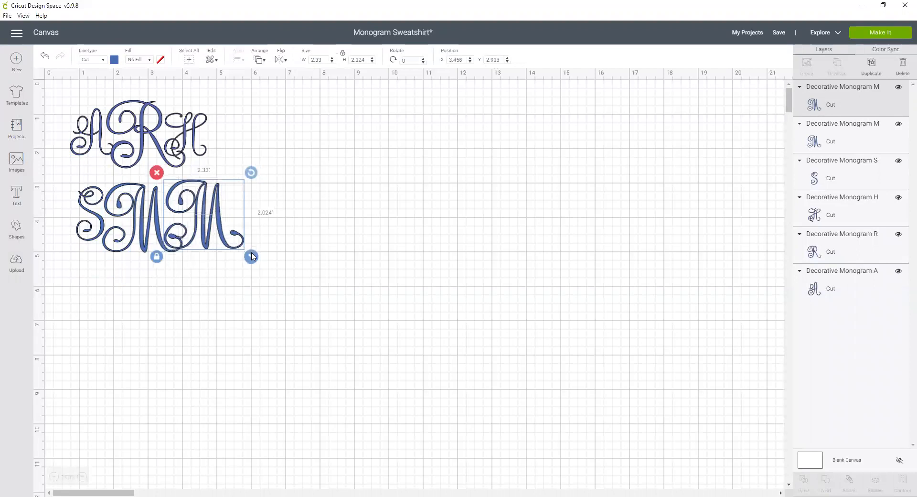
left_click_drag(251, 256, 215, 226)
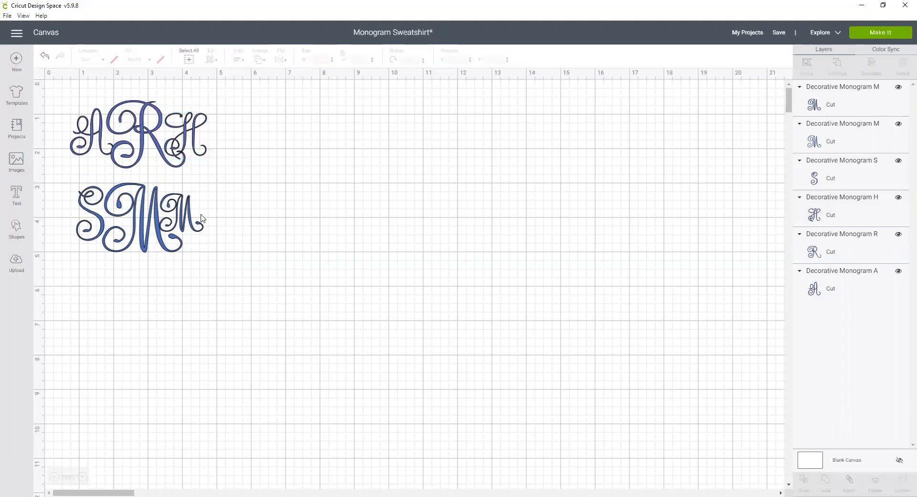
Fine-tune the second M's size, enlarging it slightly to match the line
left_click(175, 216)
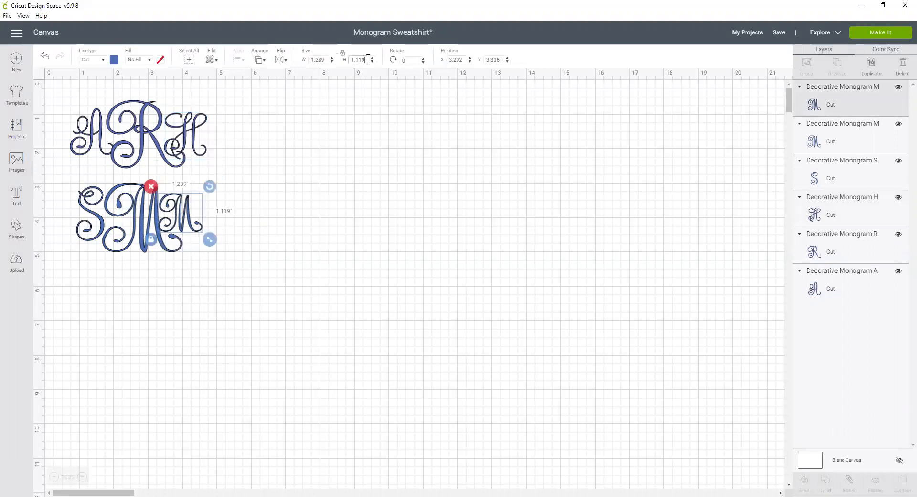
left_click(342, 118)
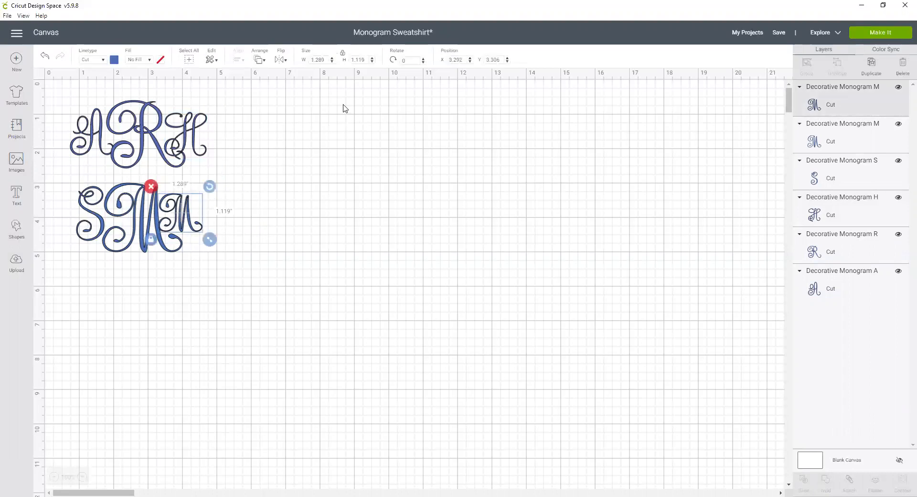
left_click(357, 59)
type("1.374")
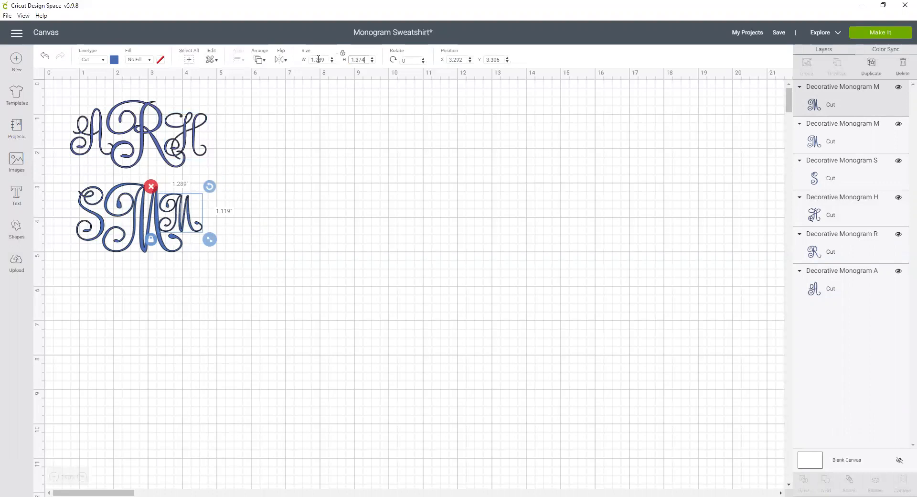
left_click_drag(209, 239, 220, 248)
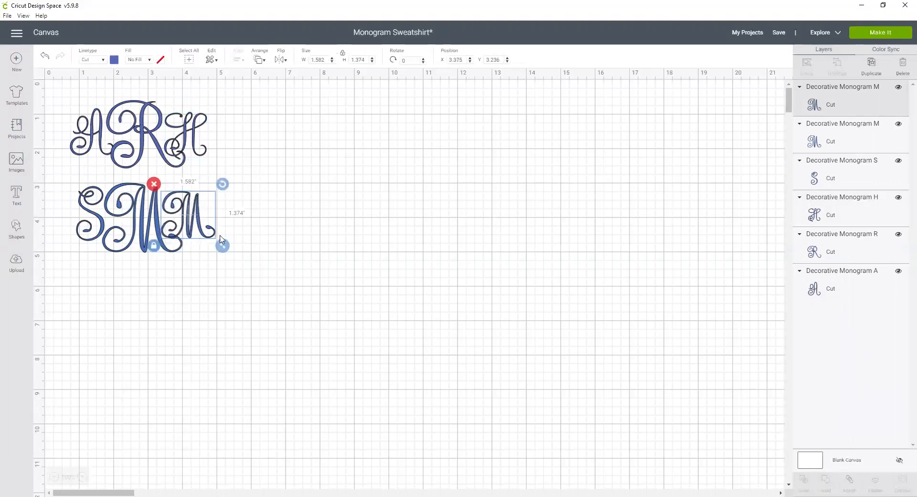
left_click_drag(223, 245, 227, 250)
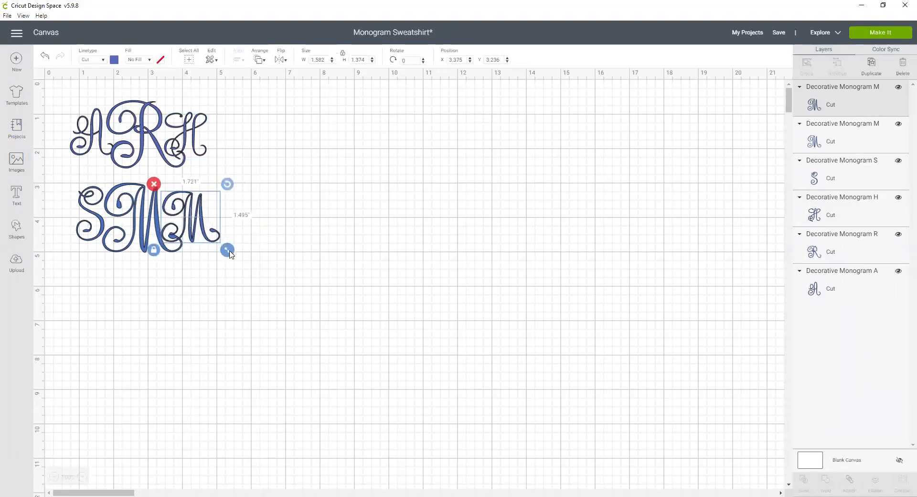
left_click_drag(227, 251, 229, 253)
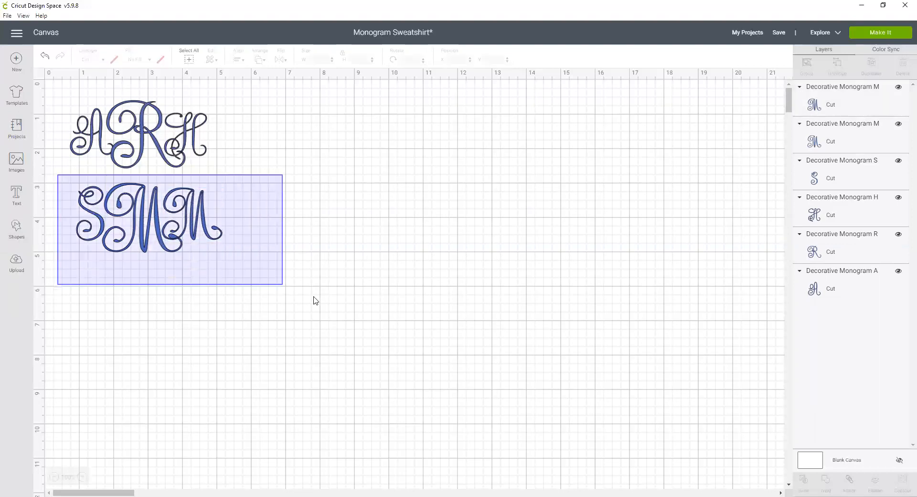
Select the S M M letters together and align them with each other
left_click(149, 219)
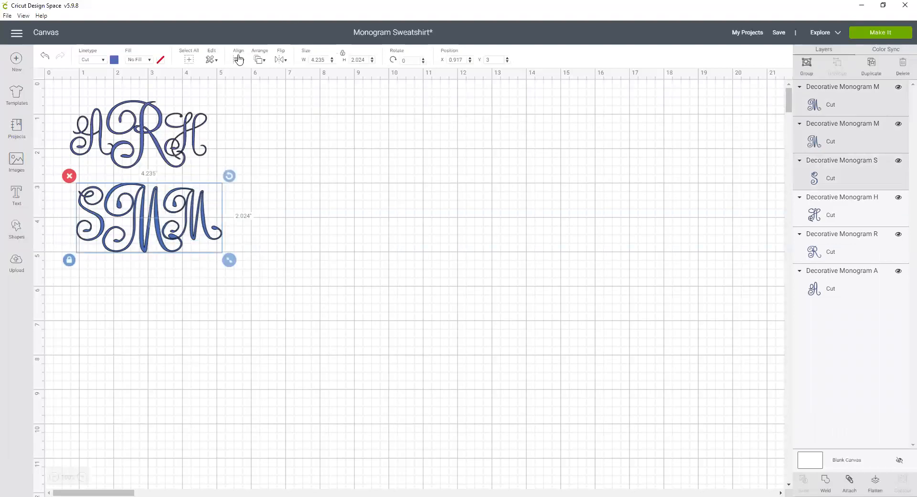
left_click(238, 55)
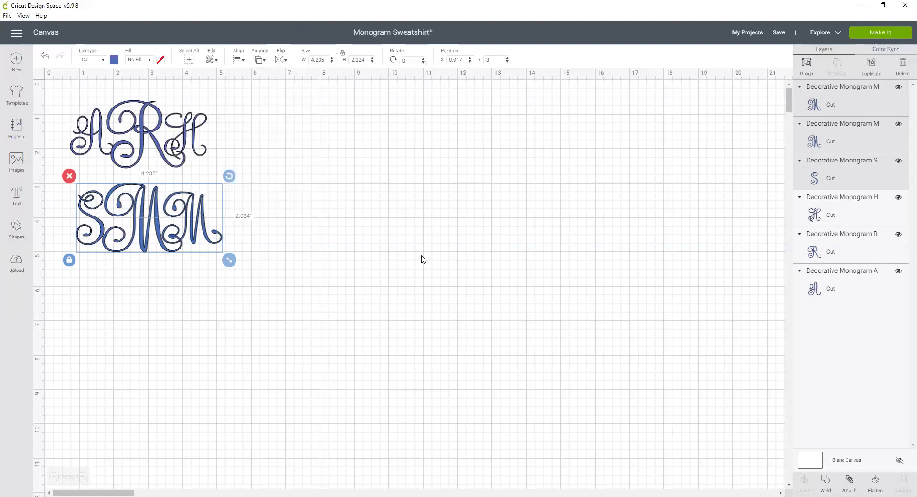
left_click(424, 258)
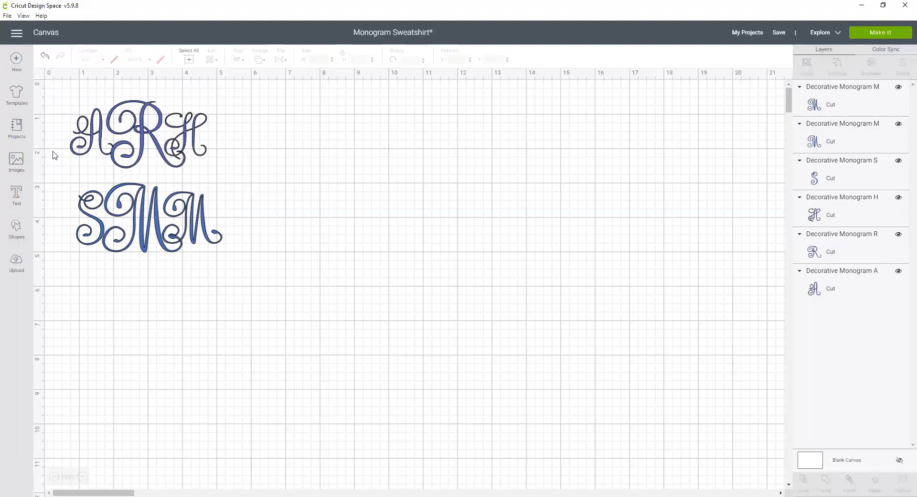
Search Projects for monograms and view the Monogram Wreath Coasters details and images used
left_click(16, 128)
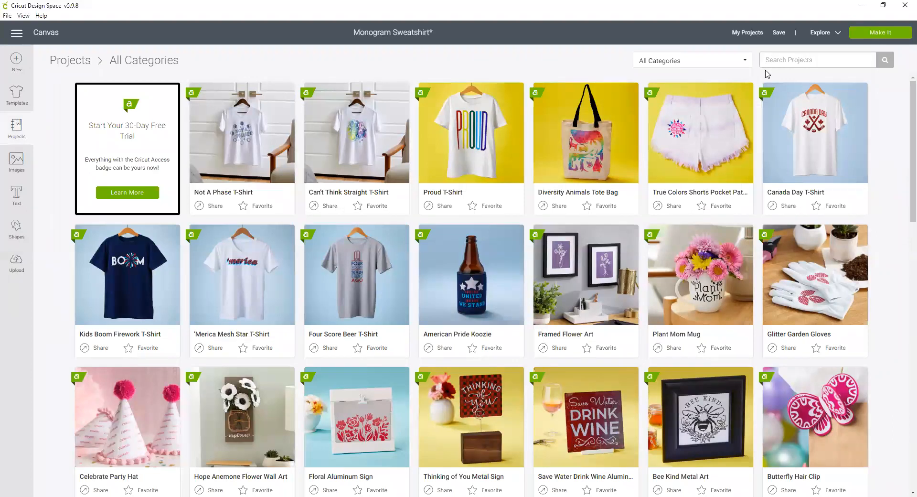
type("monogram coaster")
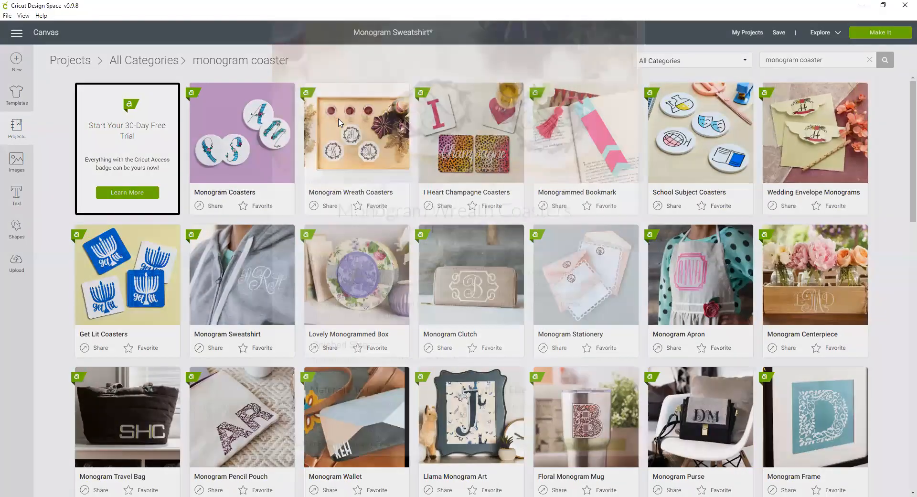
left_click(355, 133)
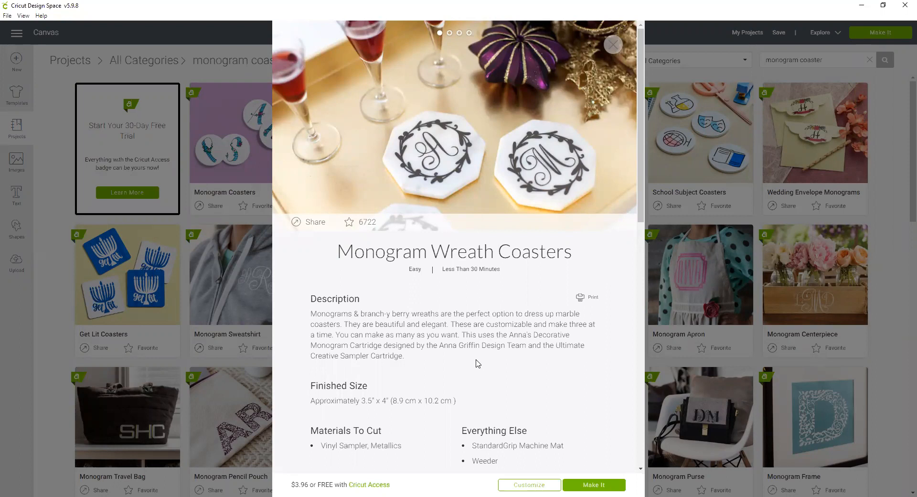
scroll("down", 3)
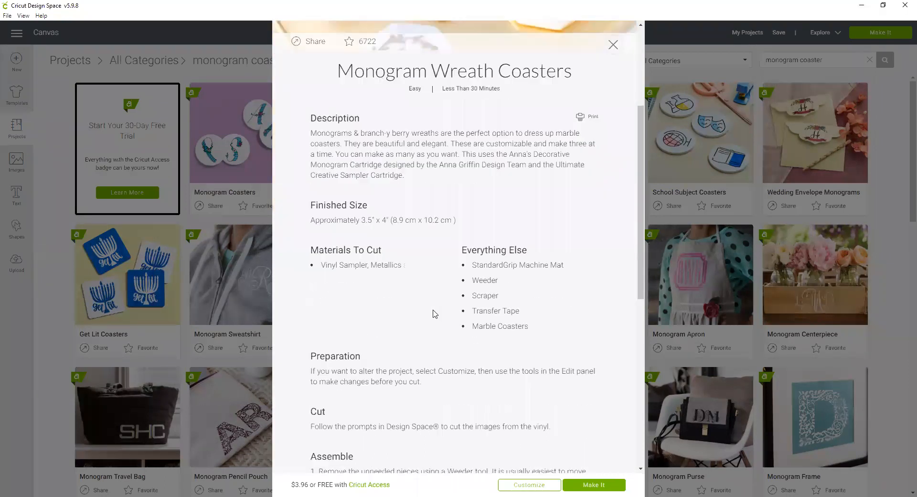
scroll("down", 3)
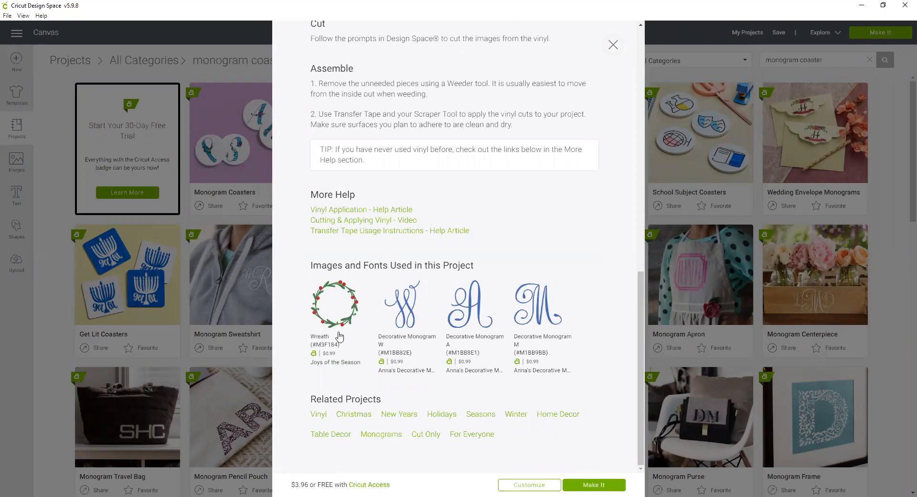
mouse_move(478, 341)
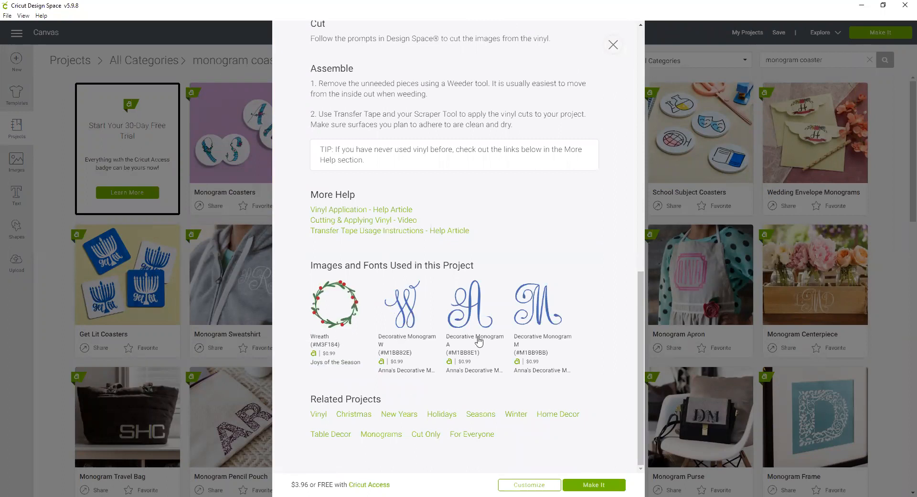
mouse_move(589, 337)
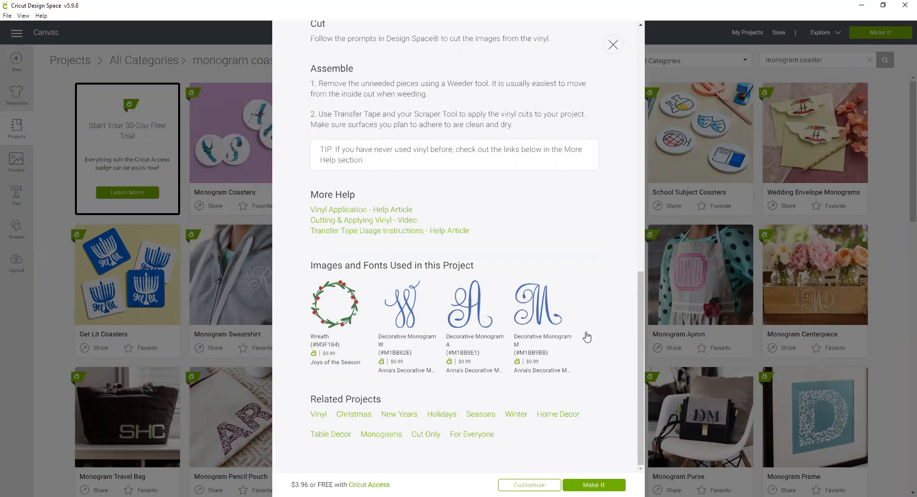
mouse_move(370, 339)
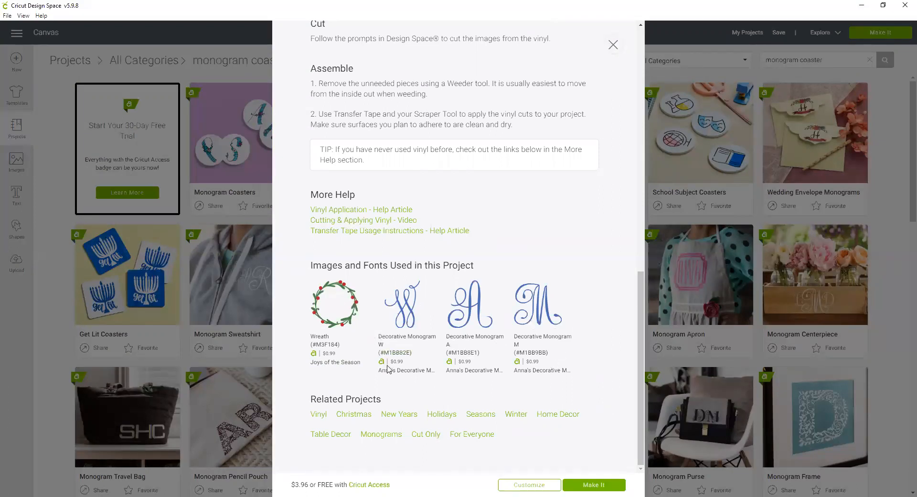
mouse_move(578, 332)
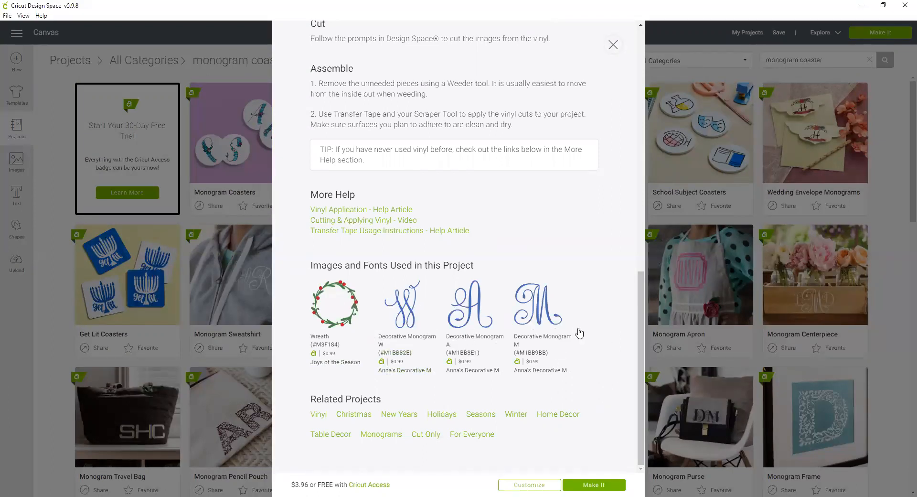
Customize the Wreath Coasters project, replacing the unsaved canvas, and select the A monogram
left_click(593, 484)
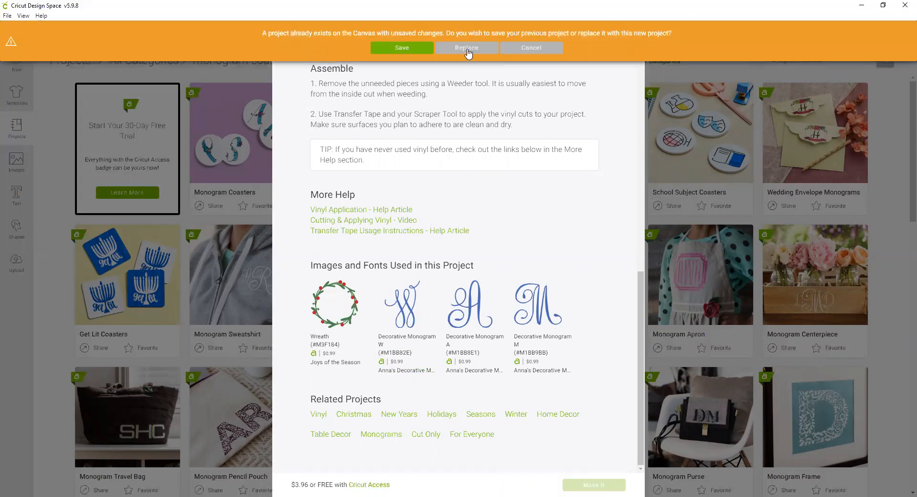
left_click(466, 48)
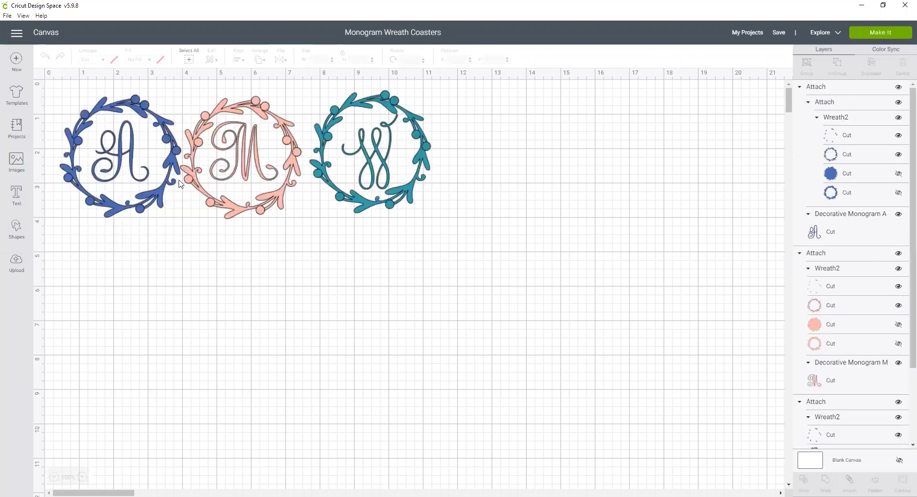
left_click(120, 154)
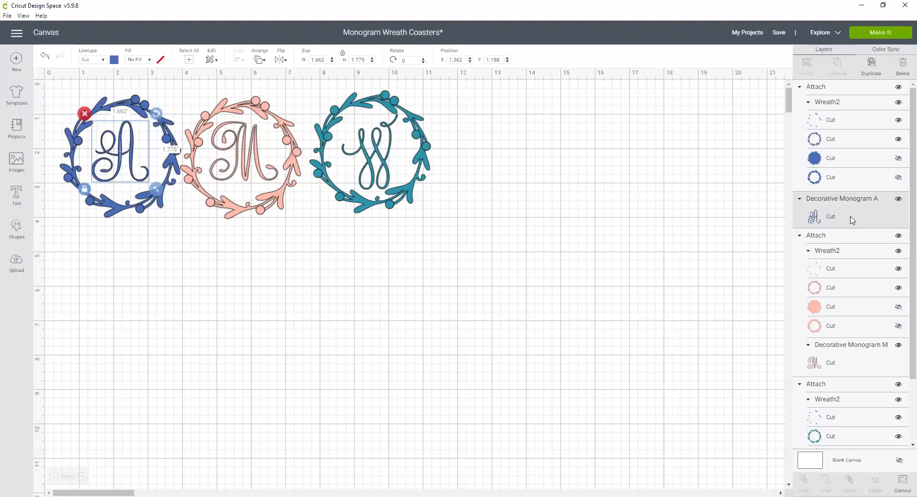
mouse_move(420, 276)
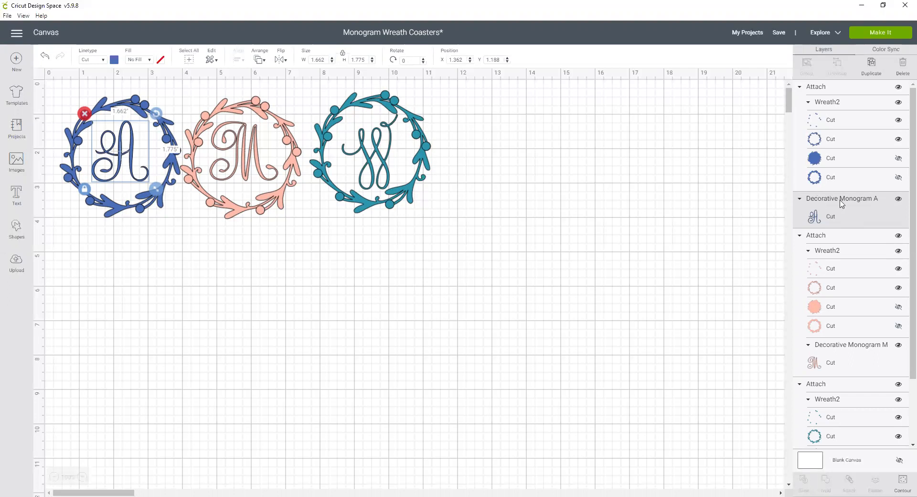
mouse_move(802, 211)
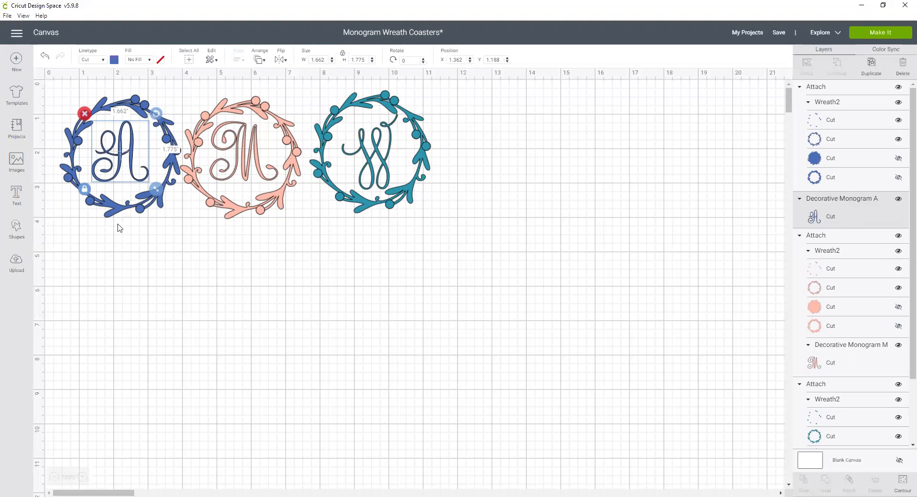
Add a text layer reading S below the wreaths, then reselect the A monogram
left_click(16, 196)
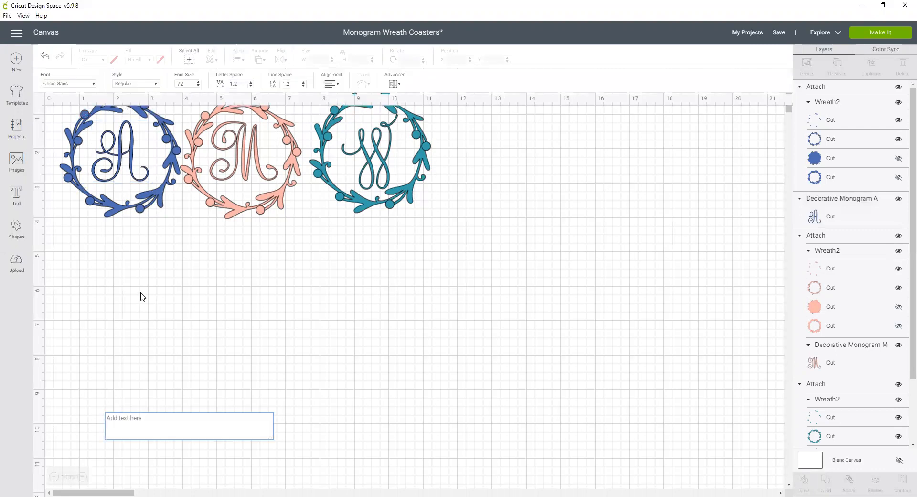
type("A")
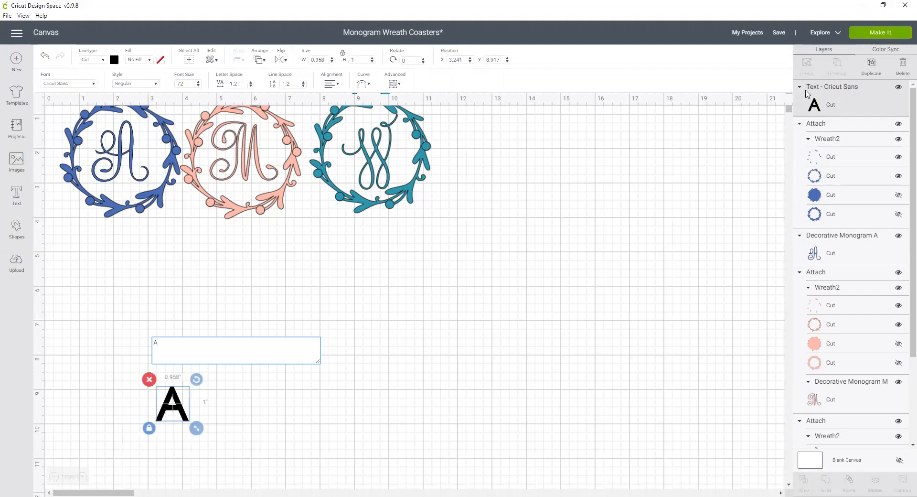
mouse_move(860, 92)
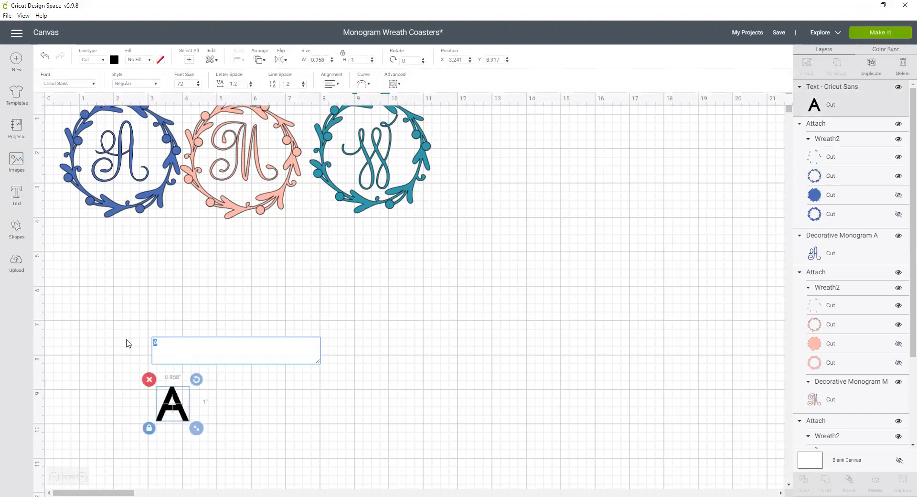
type("S")
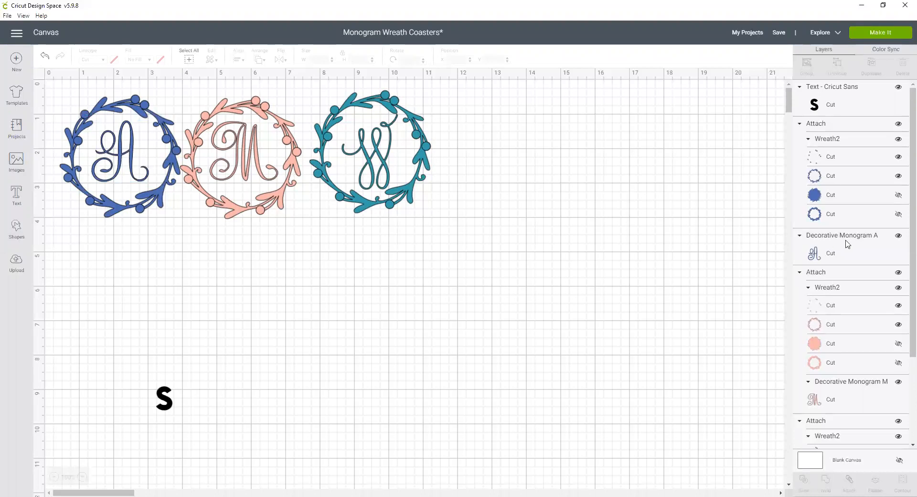
left_click(842, 235)
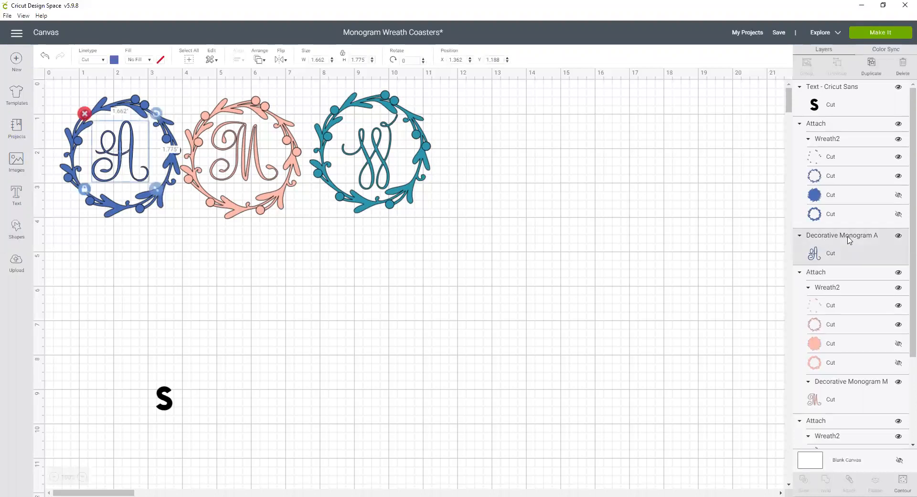
Via the A layer's Image Info, browse its monogram set and insert the decorative S
right_click(842, 240)
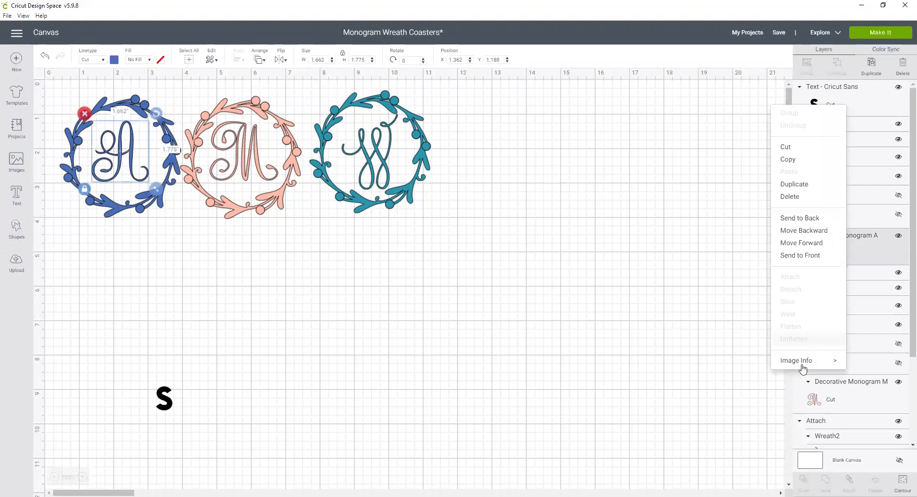
left_click(16, 163)
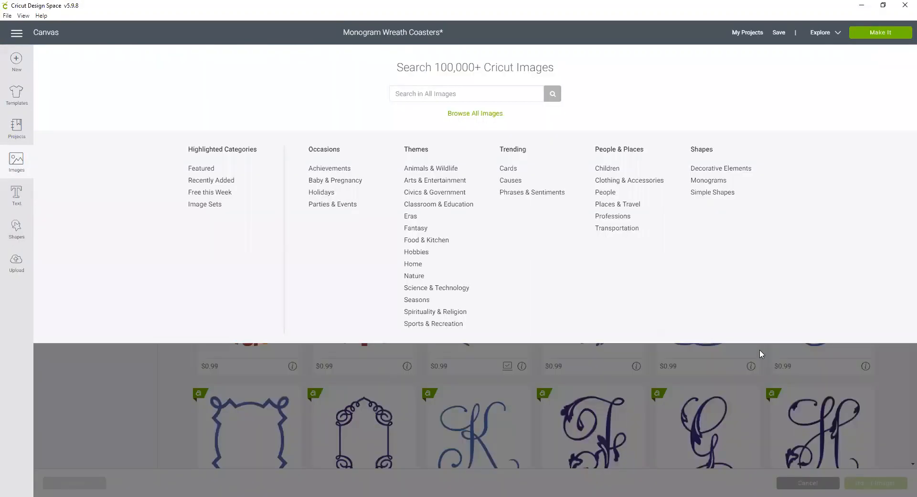
left_click(474, 113)
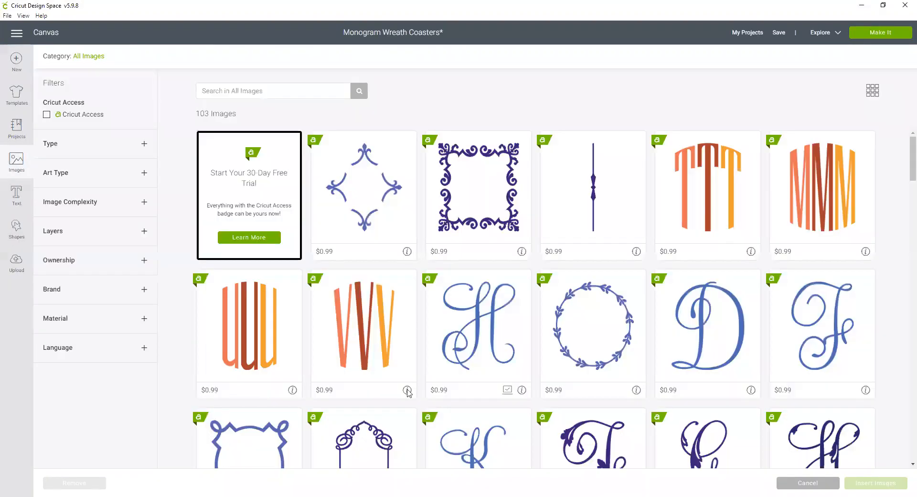
scroll("down", 3)
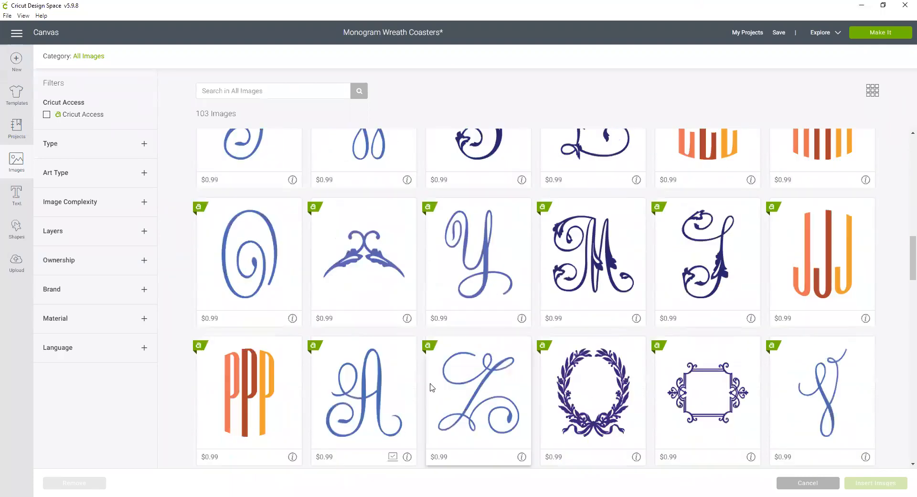
scroll("down", 3)
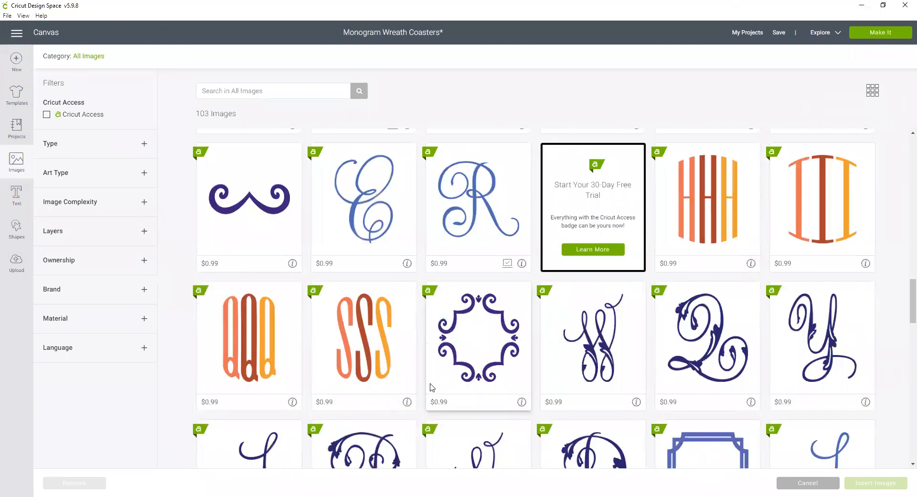
scroll("down", 3)
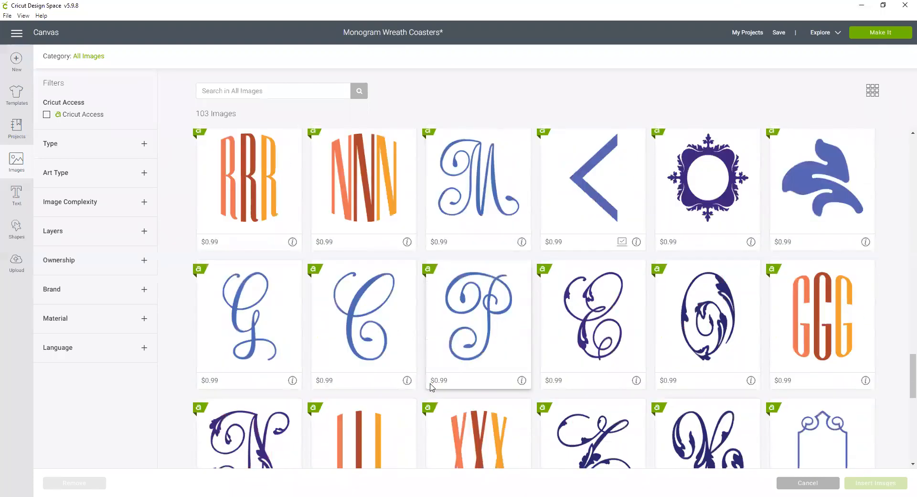
scroll("down", 3)
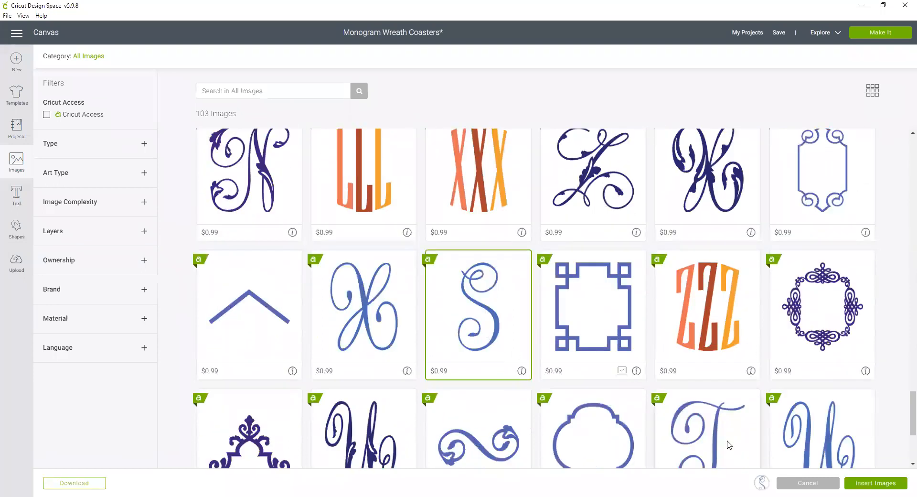
left_click(875, 483)
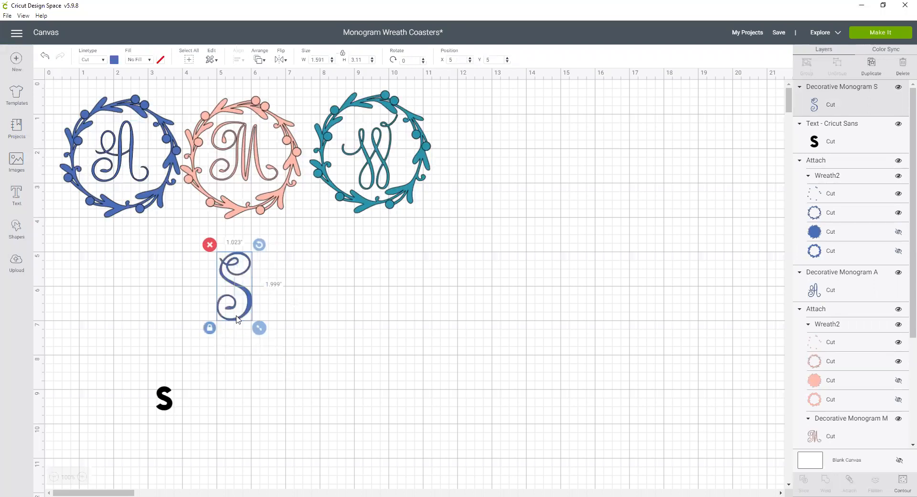
Shrink the decorative S, pull the A out of the blue wreath, and fit the S inside instead
left_click_drag(259, 327, 252, 315)
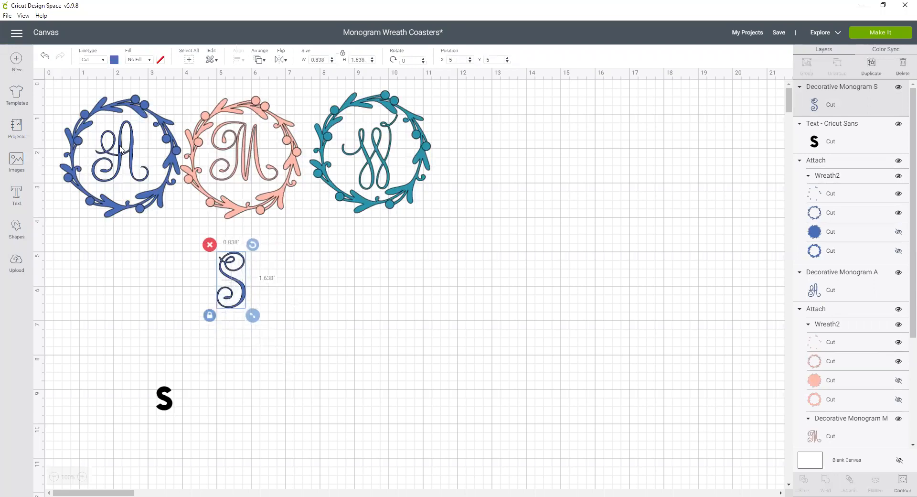
left_click(120, 151)
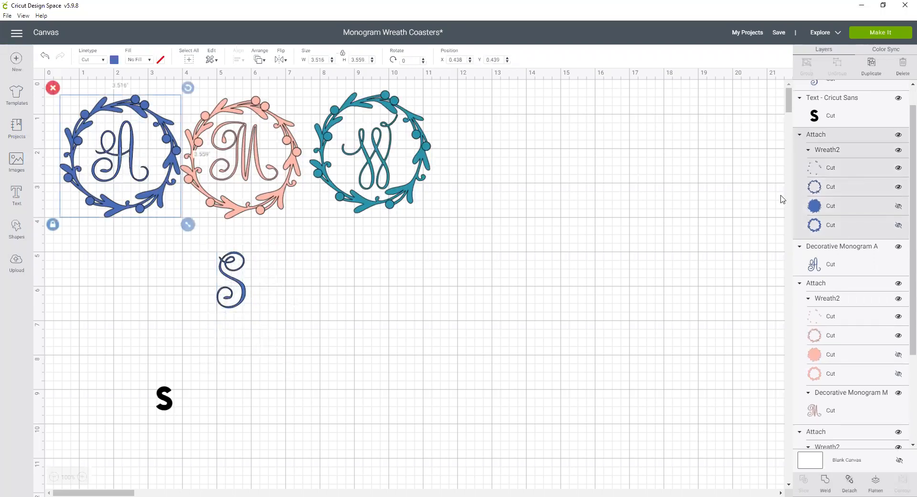
left_click_drag(188, 225, 155, 187)
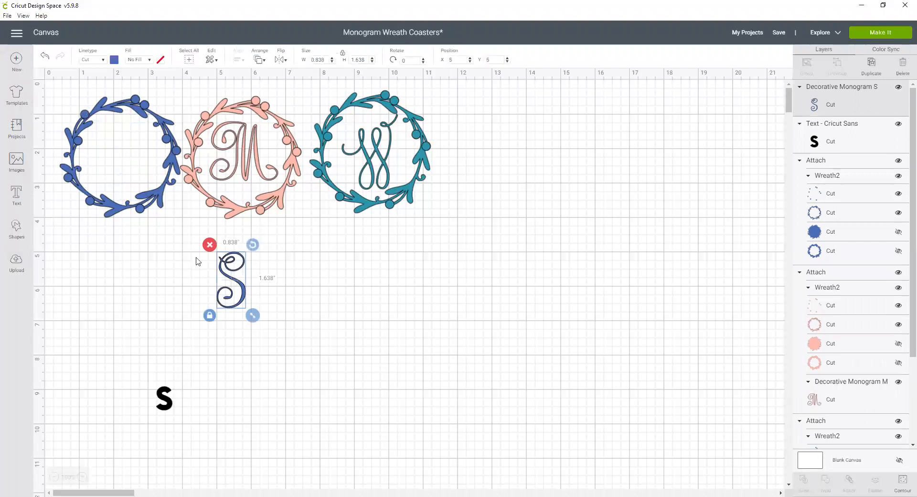
left_click_drag(231, 281, 116, 143)
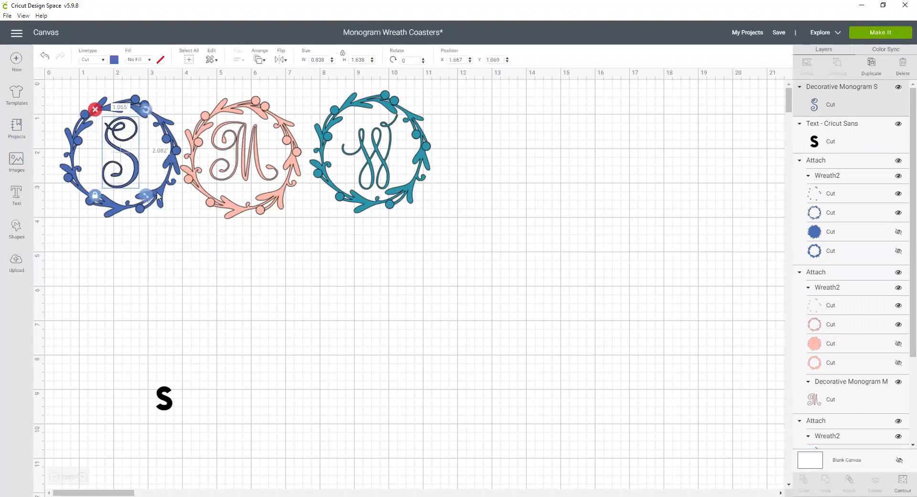
left_click_drag(145, 194, 154, 201)
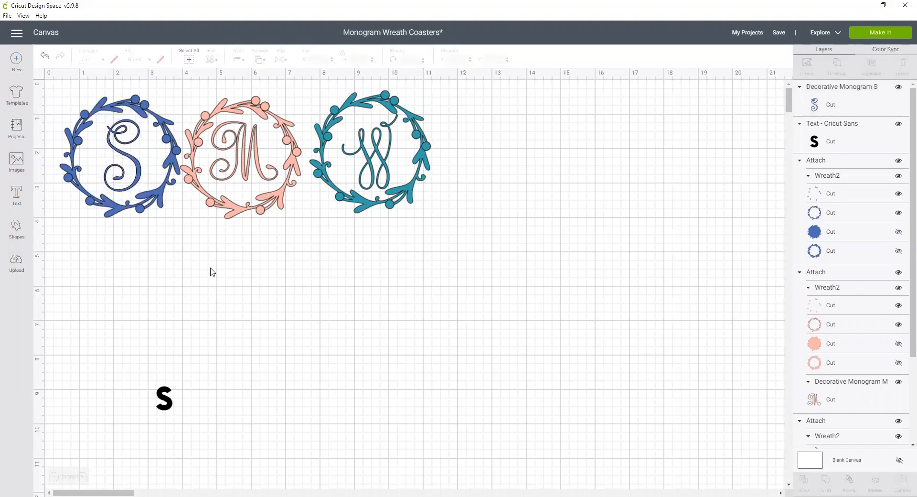
mouse_move(402, 309)
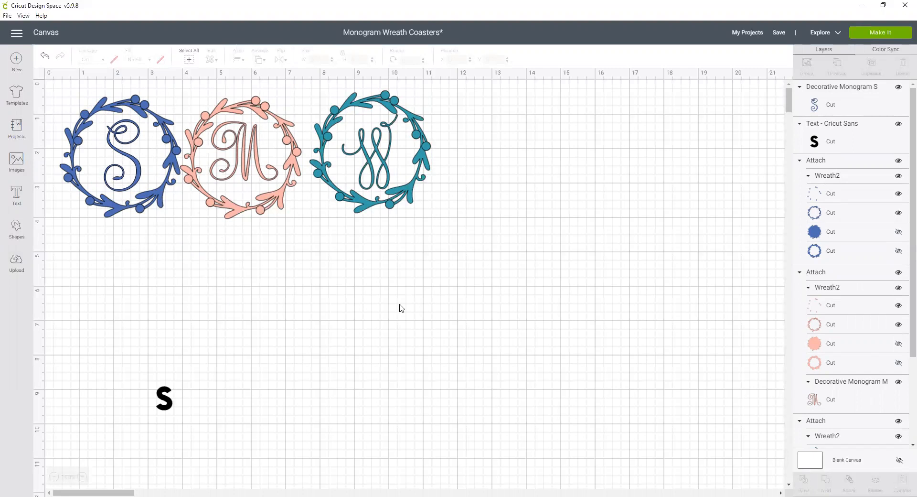
Nudge the plain black S text upward toward the wreath coasters and deselect it
left_click(164, 398)
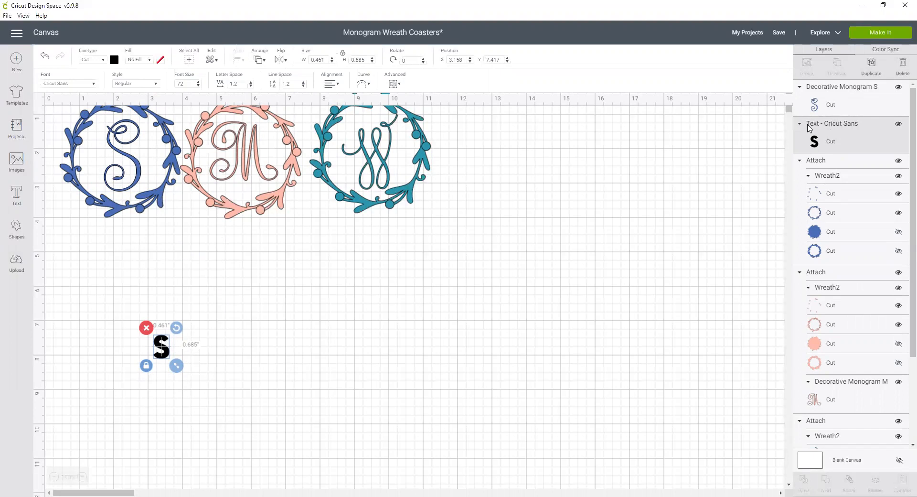
left_click(439, 328)
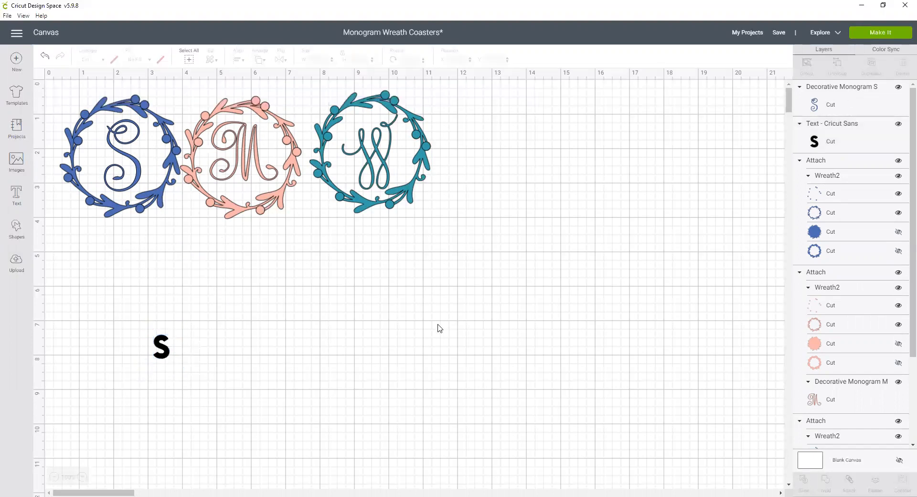
mouse_move(446, 326)
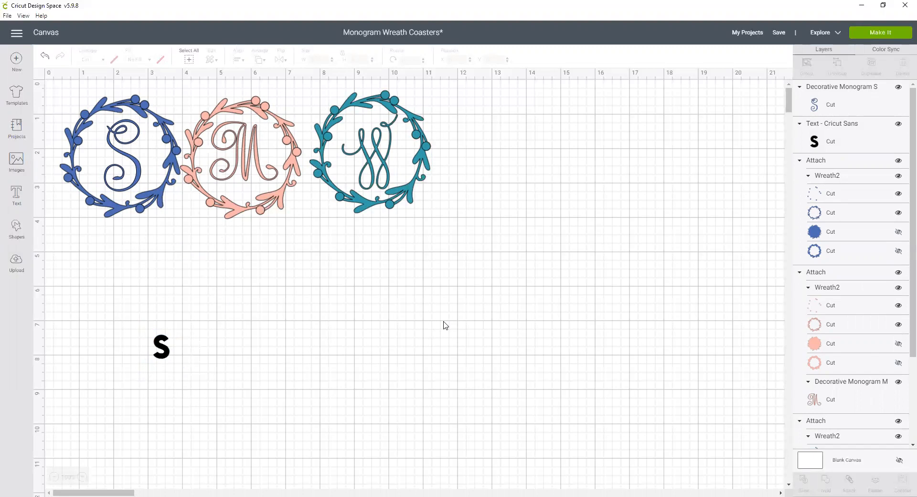
mouse_move(470, 292)
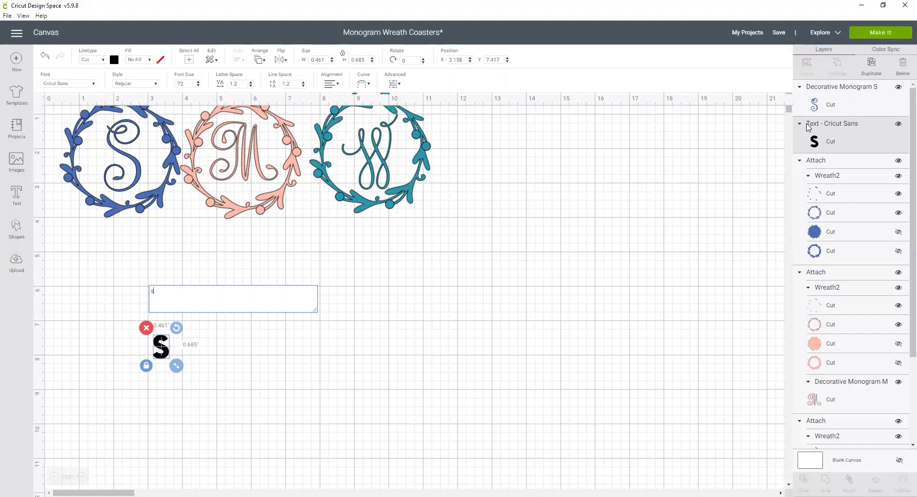
left_click(514, 244)
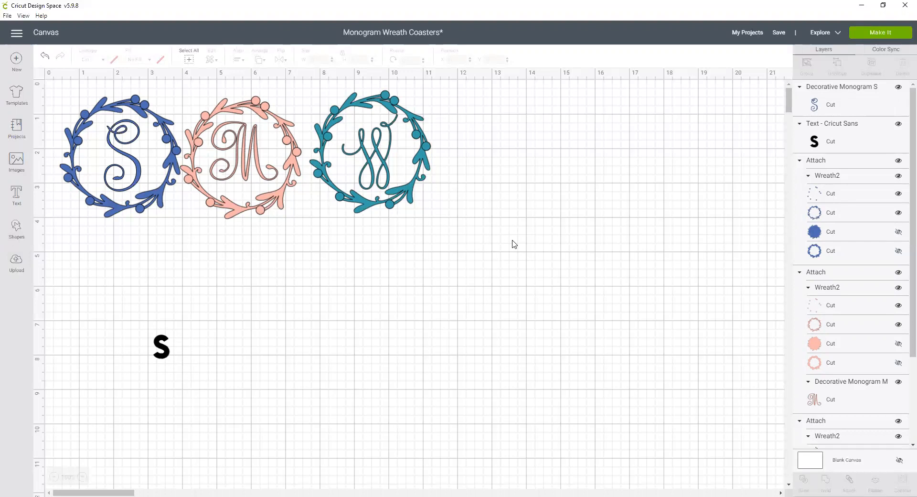
mouse_move(626, 189)
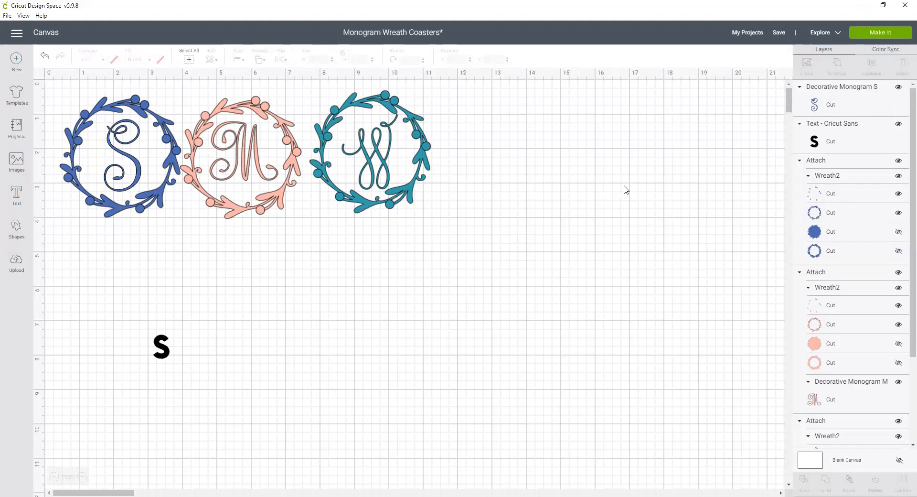